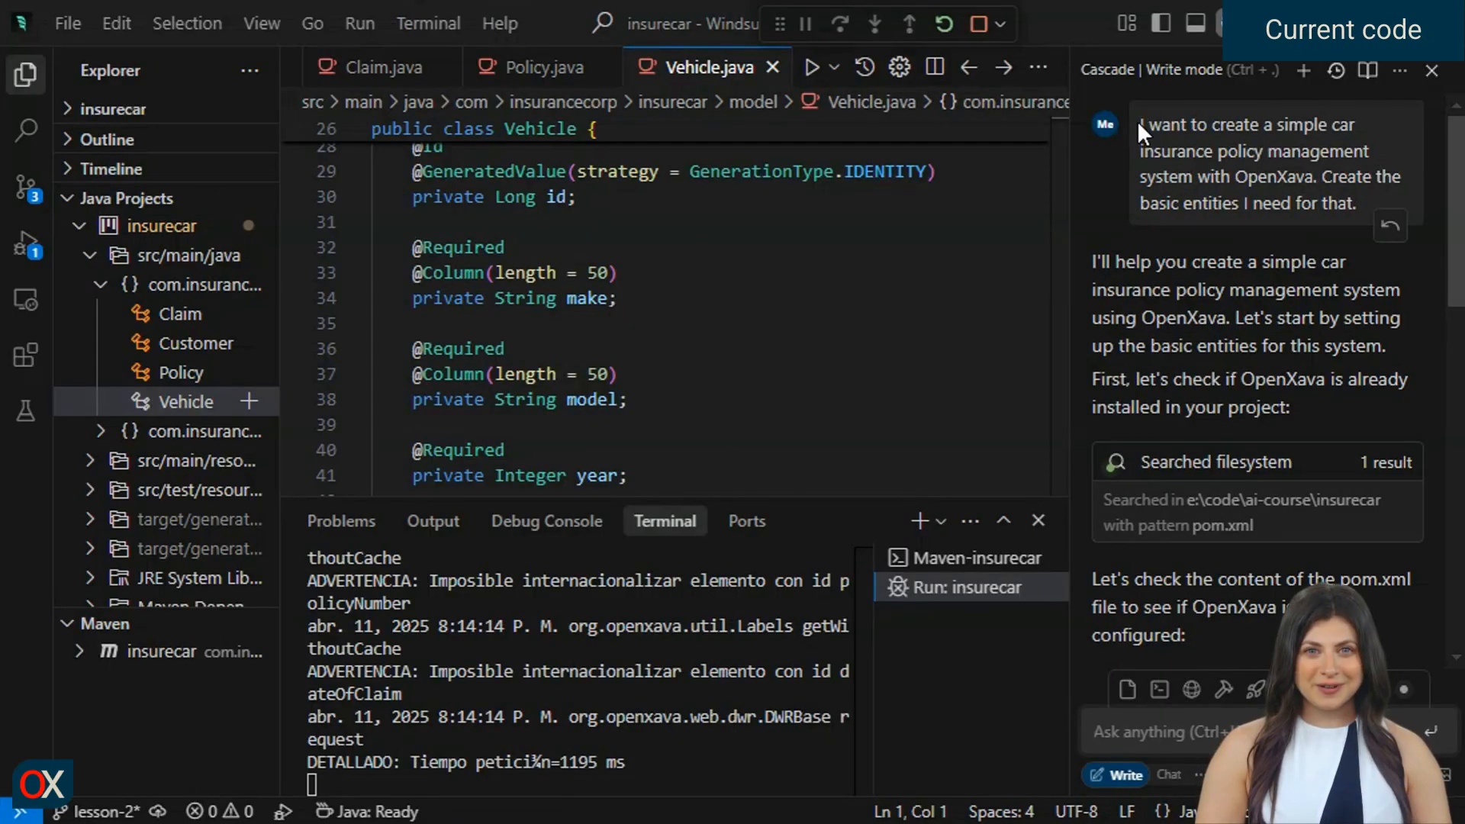
Highlight the earlier entity-creation prompt and review the Vehicle, Customer and Claim classes.
{"action": "left_click_drag", "start_coordinate": [1140, 124], "coordinate": [1355, 203]}
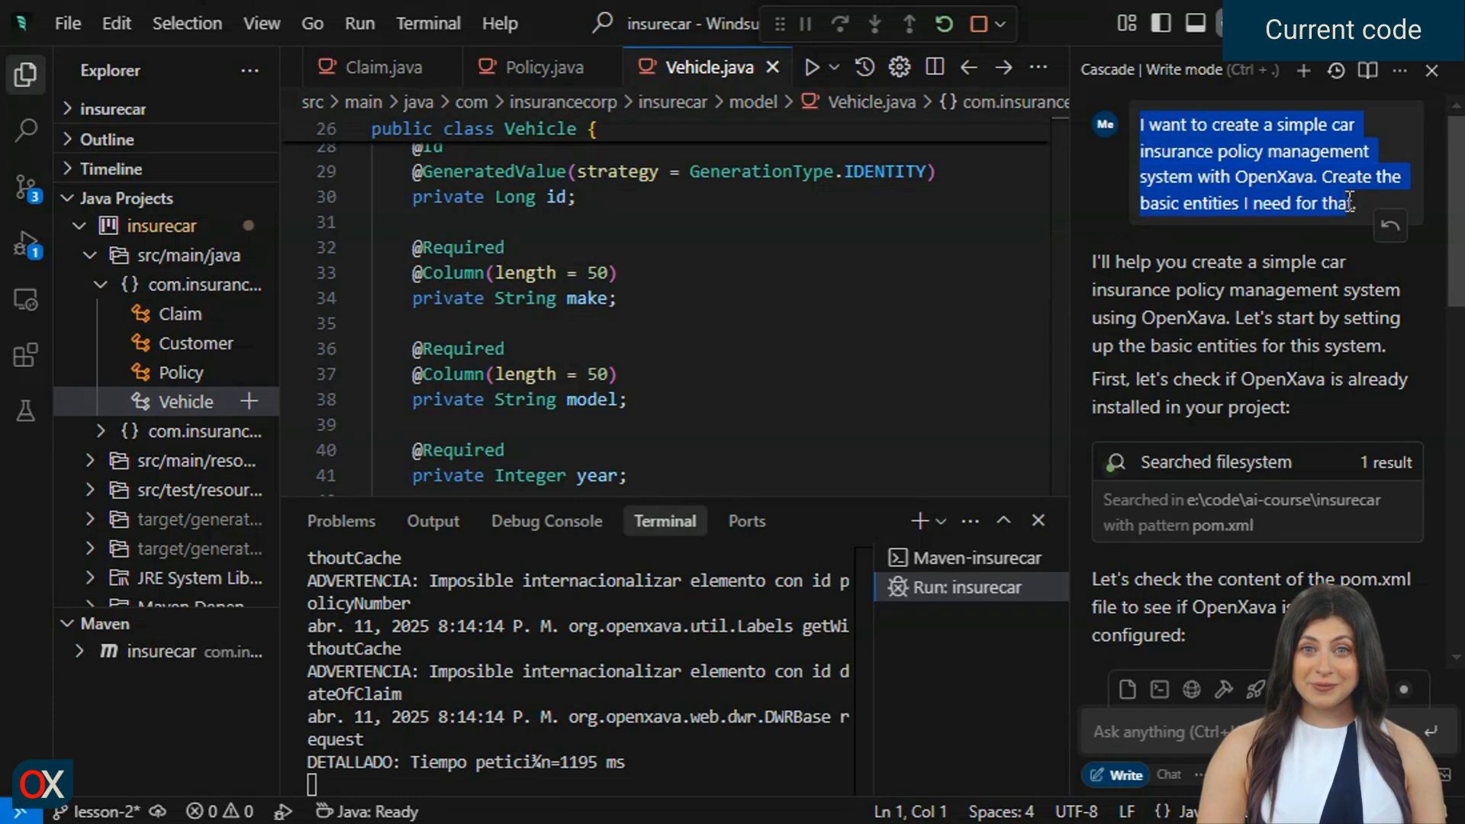
{"action": "mouse_move", "coordinate": [1045, 589]}
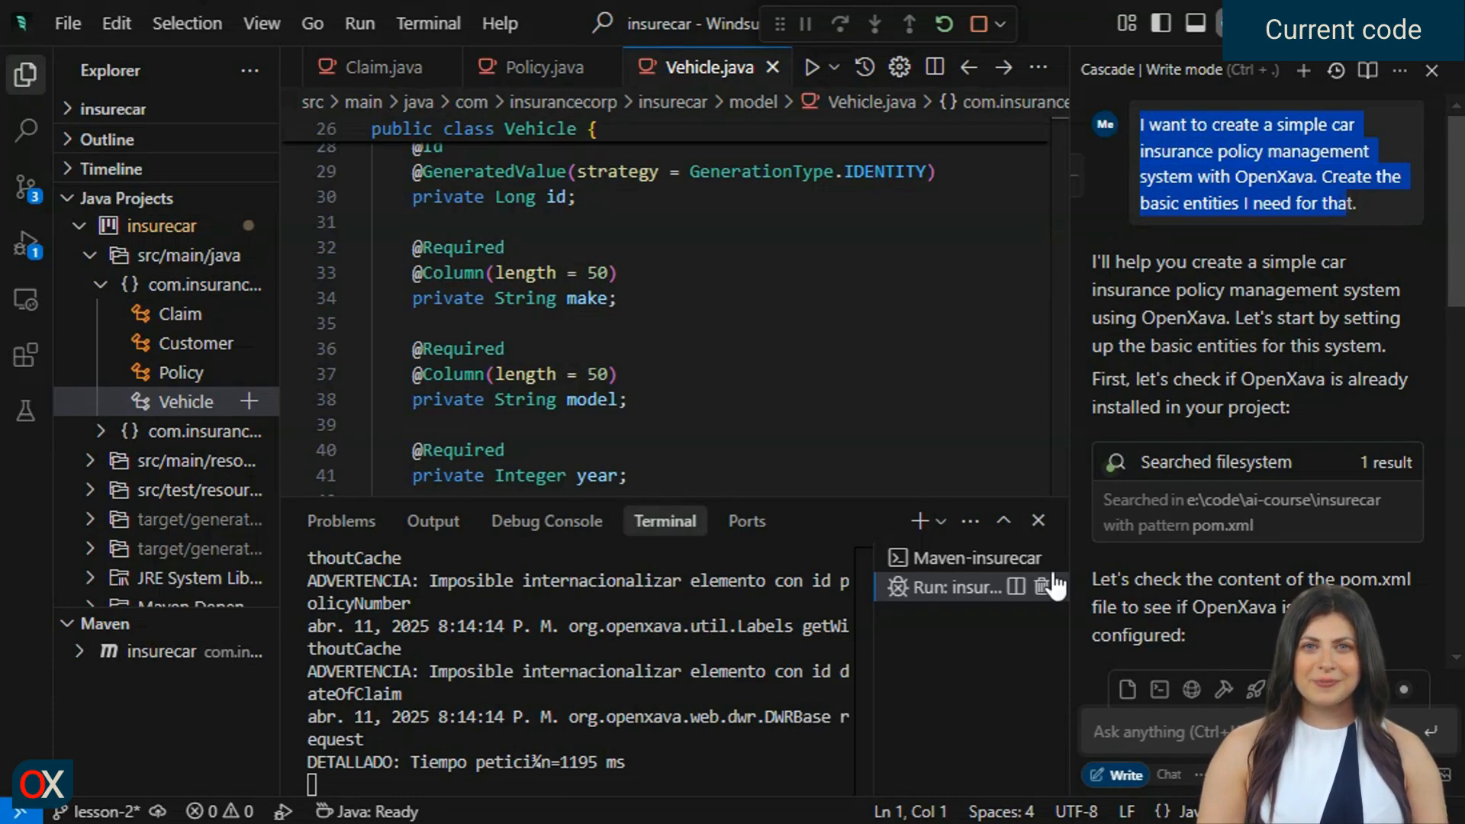
{"action": "mouse_move", "coordinate": [187, 412]}
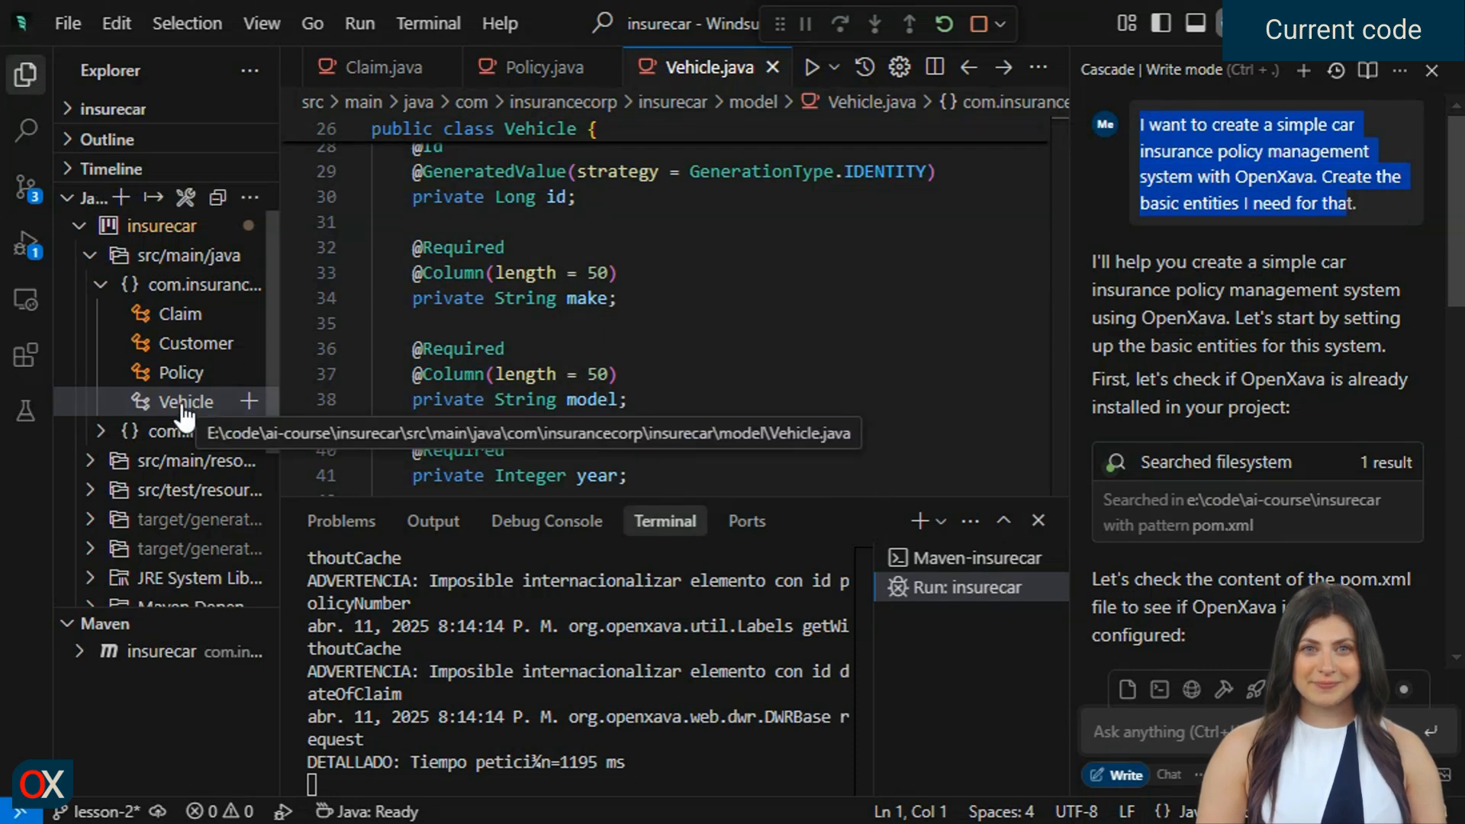
{"action": "left_click", "coordinate": [184, 403]}
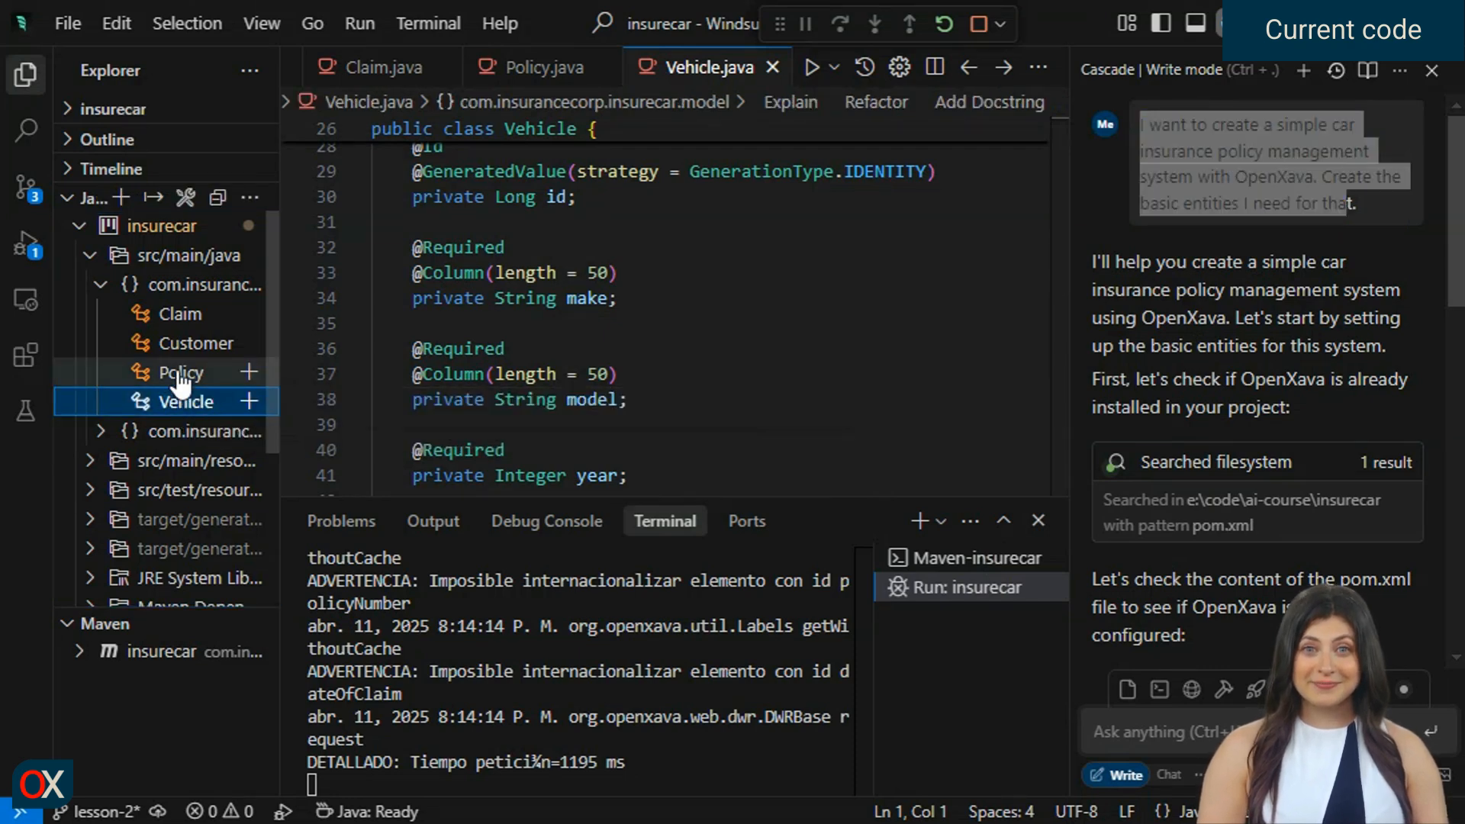
{"action": "left_click", "coordinate": [195, 343]}
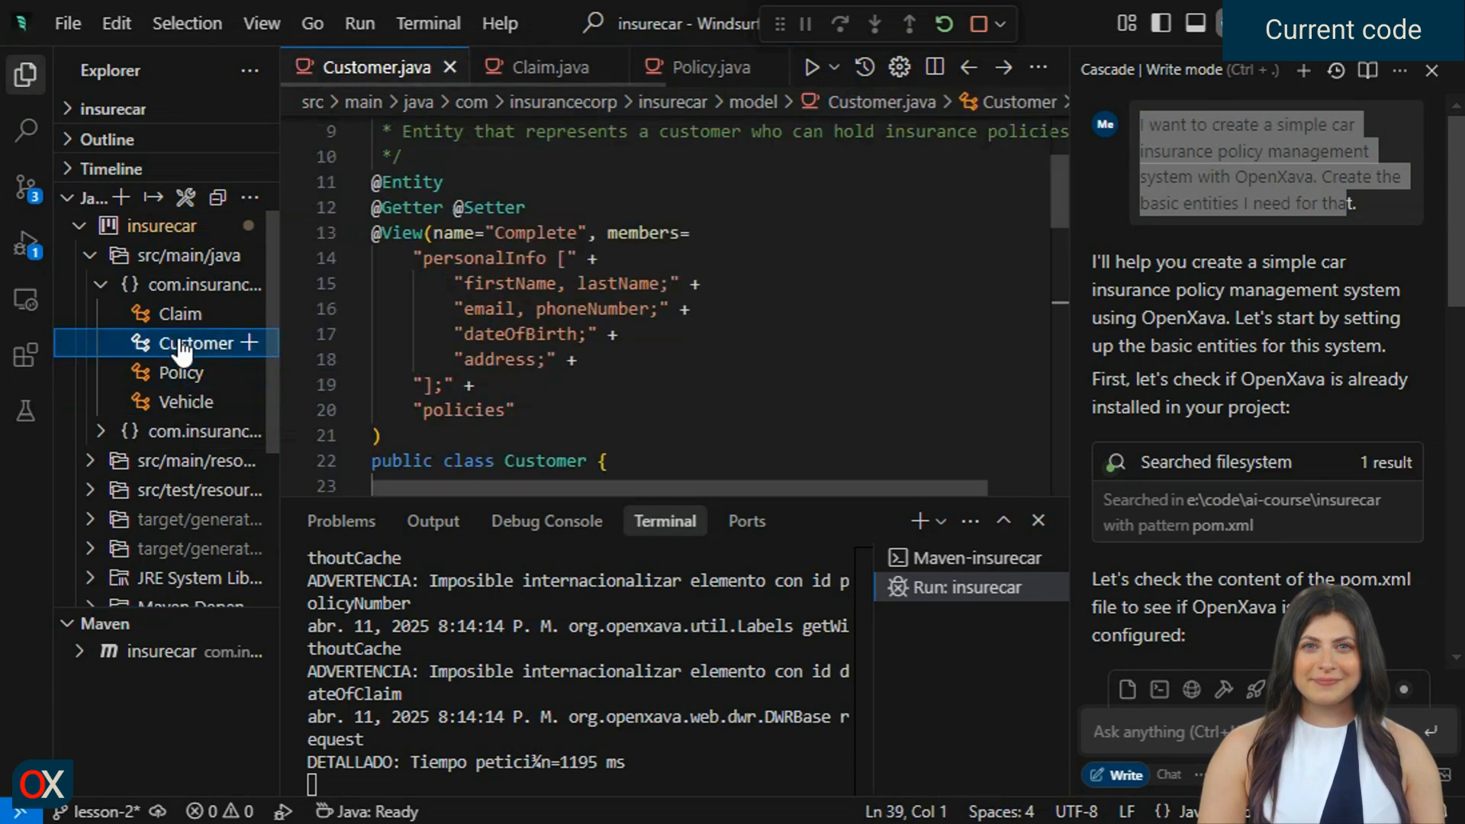
{"action": "left_click", "coordinate": [180, 314]}
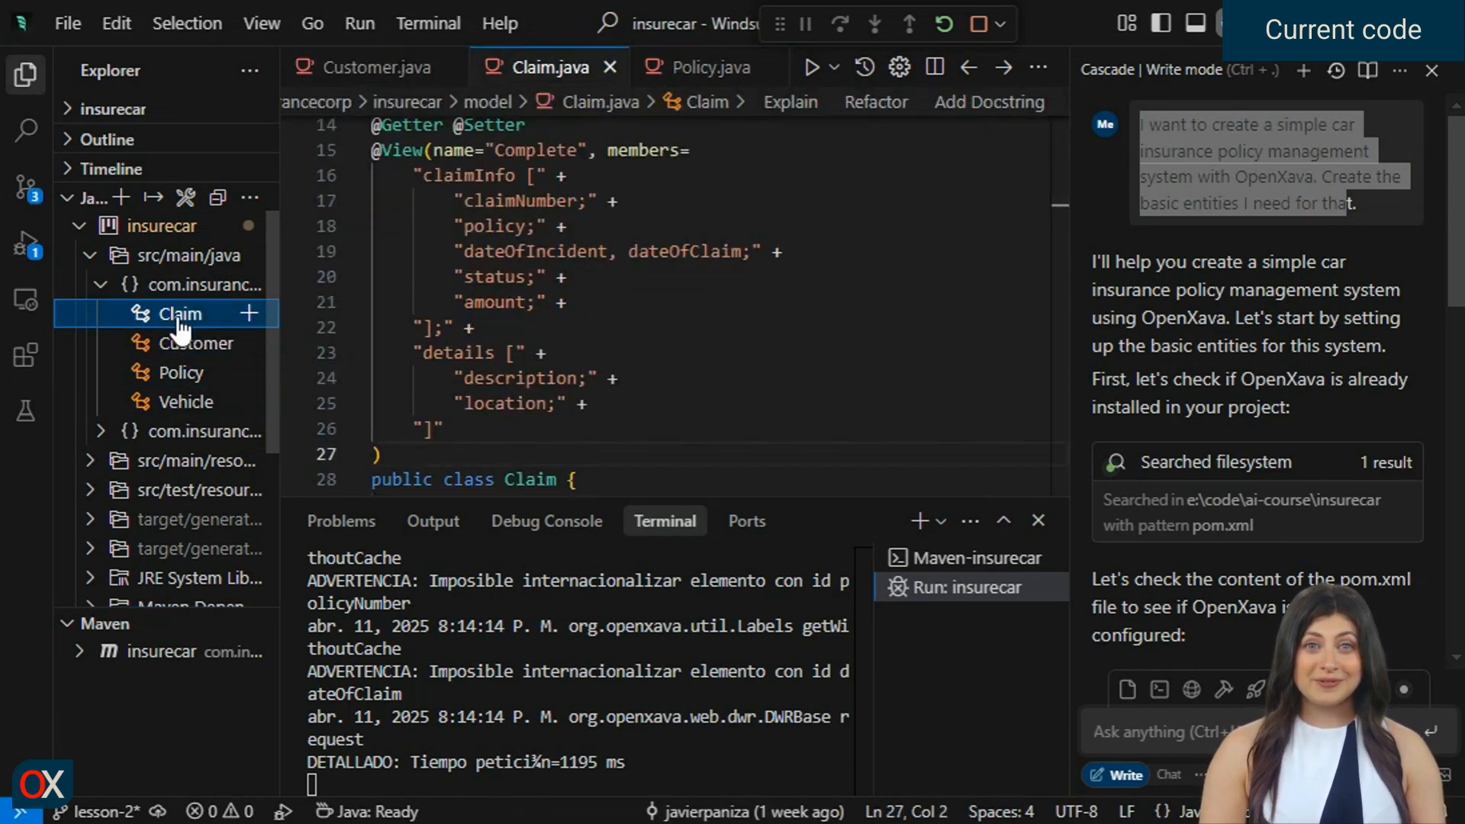
{"action": "mouse_move", "coordinate": [539, 638]}
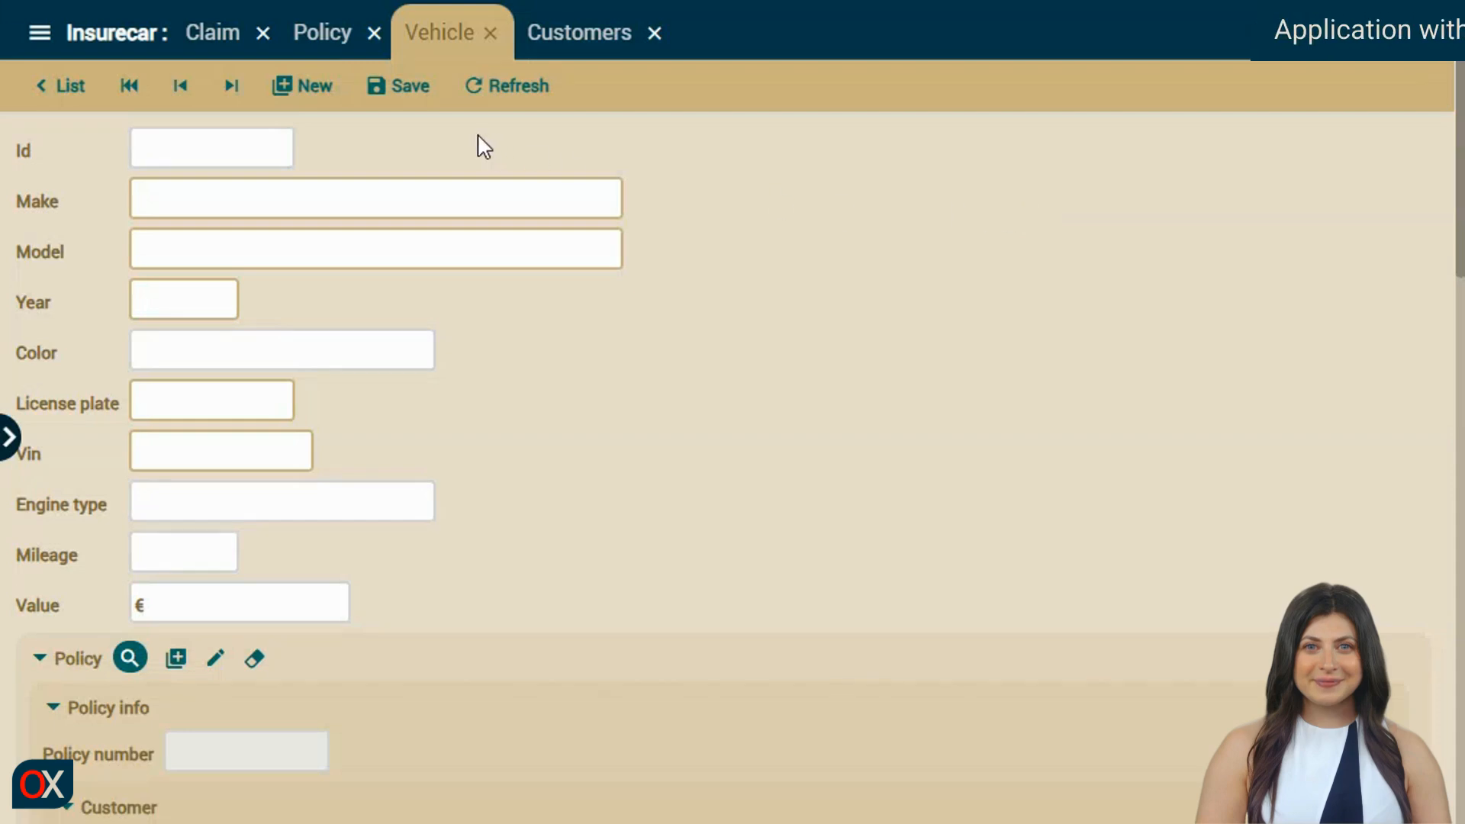
{"action": "mouse_move", "coordinate": [571, 37]}
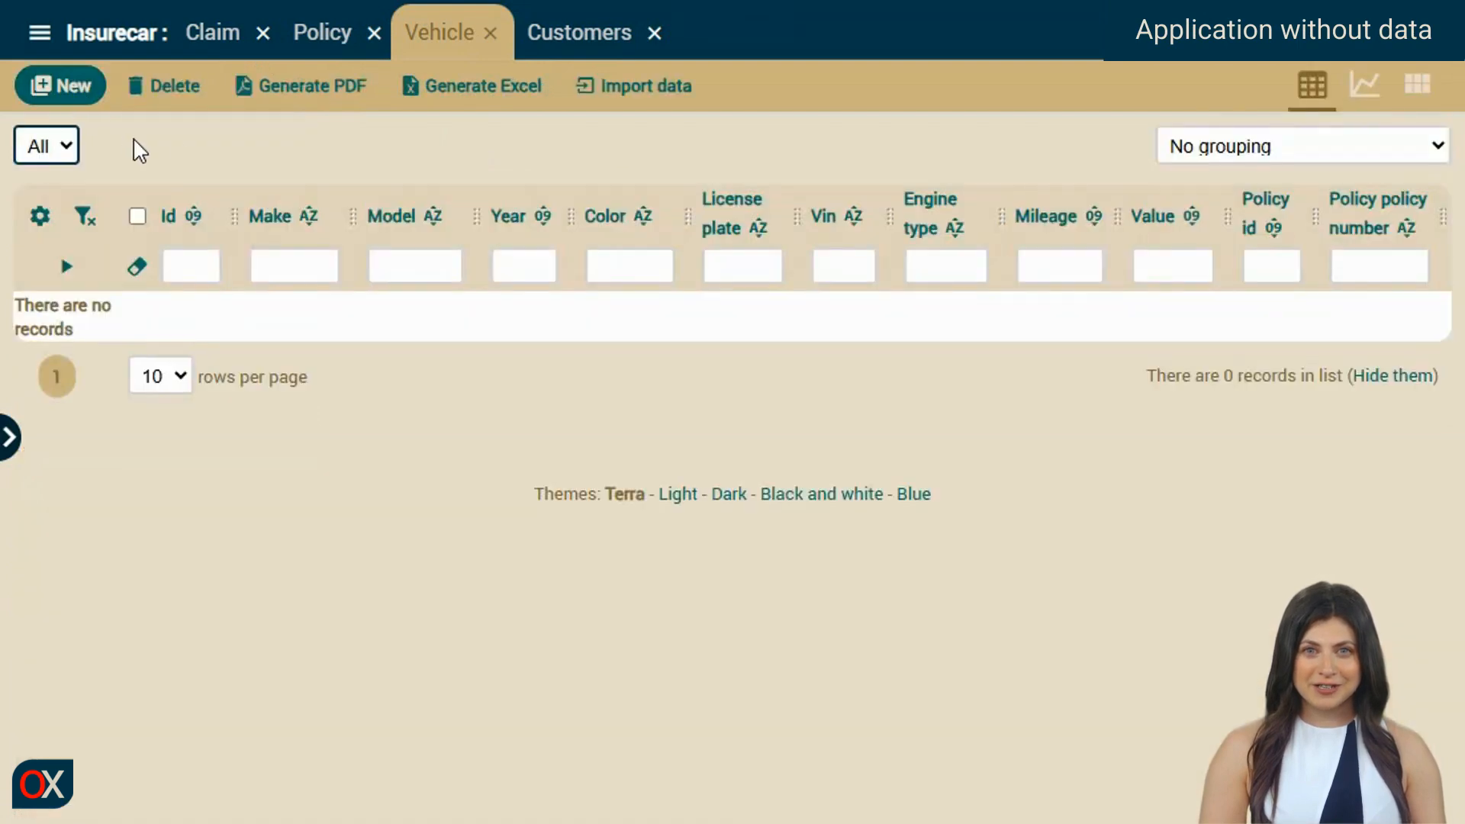
Show the Customers module list, which reports 0 records.
{"action": "left_click", "coordinate": [577, 32]}
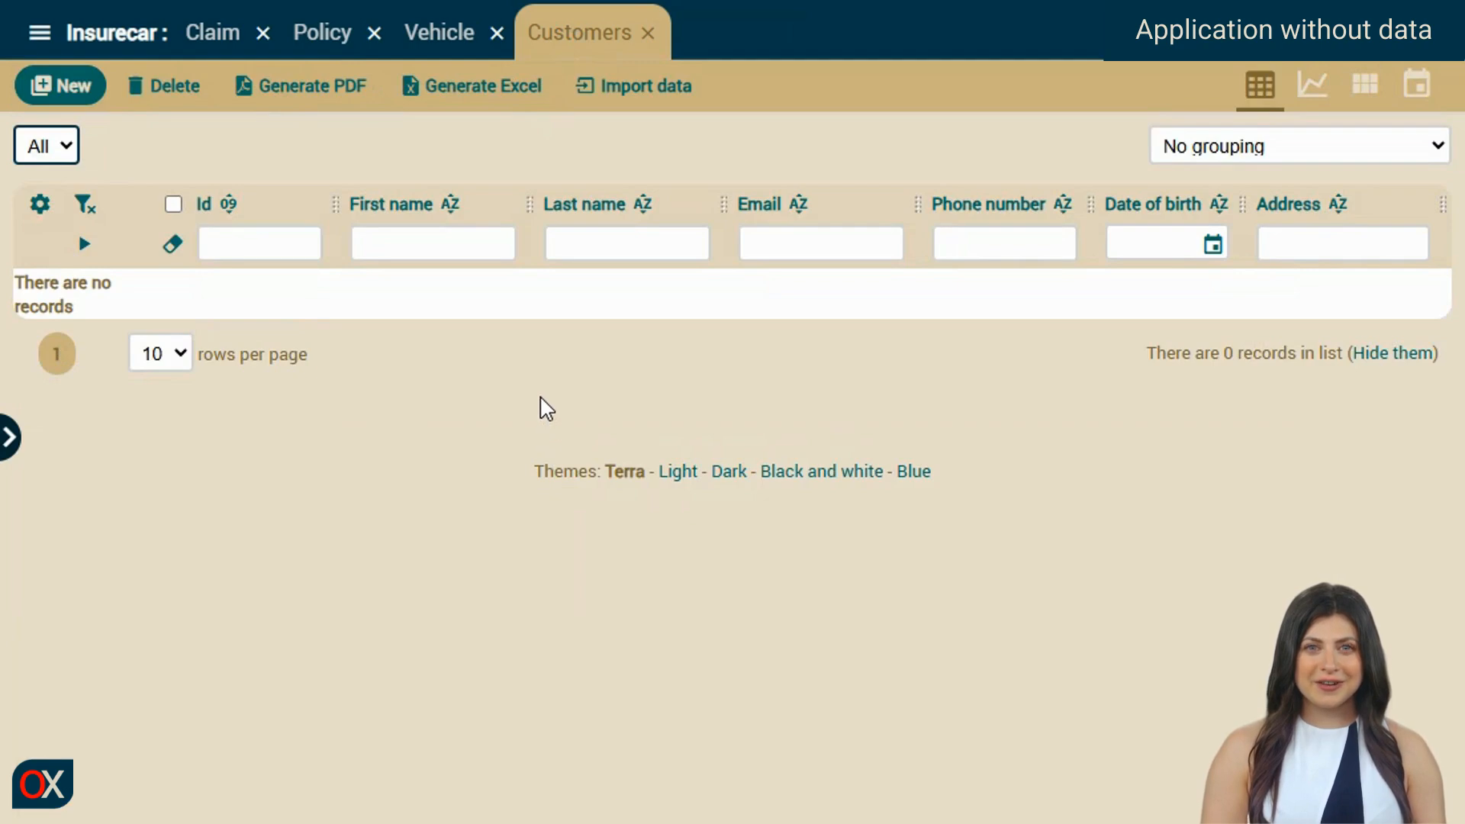
{"action": "mouse_move", "coordinate": [195, 793]}
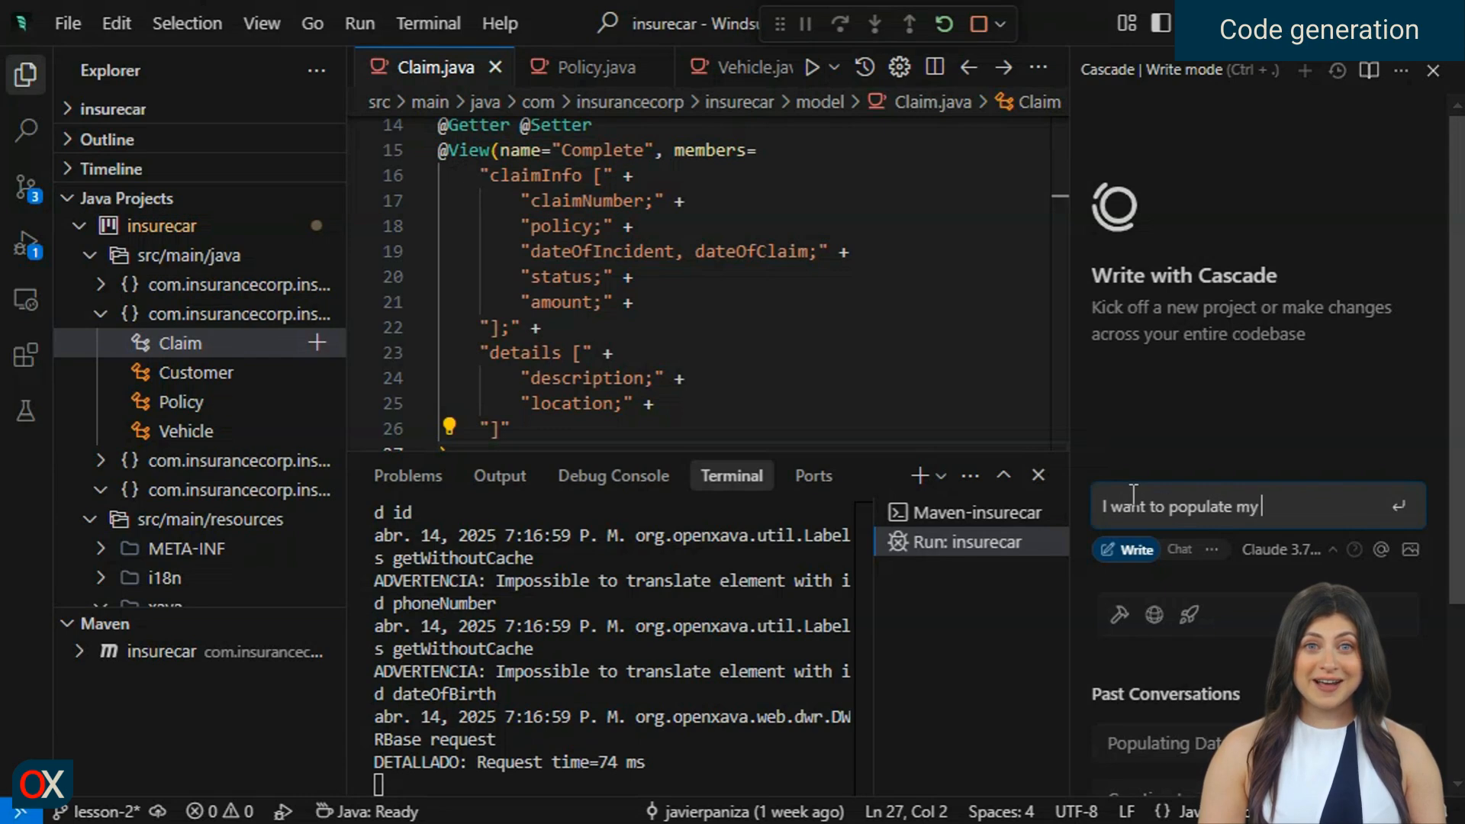
Ask Cascade for a class with a main that fills the database with sample data via JDBC, reading the SQL from a file.
{"action": "type", "text": "database with s"}
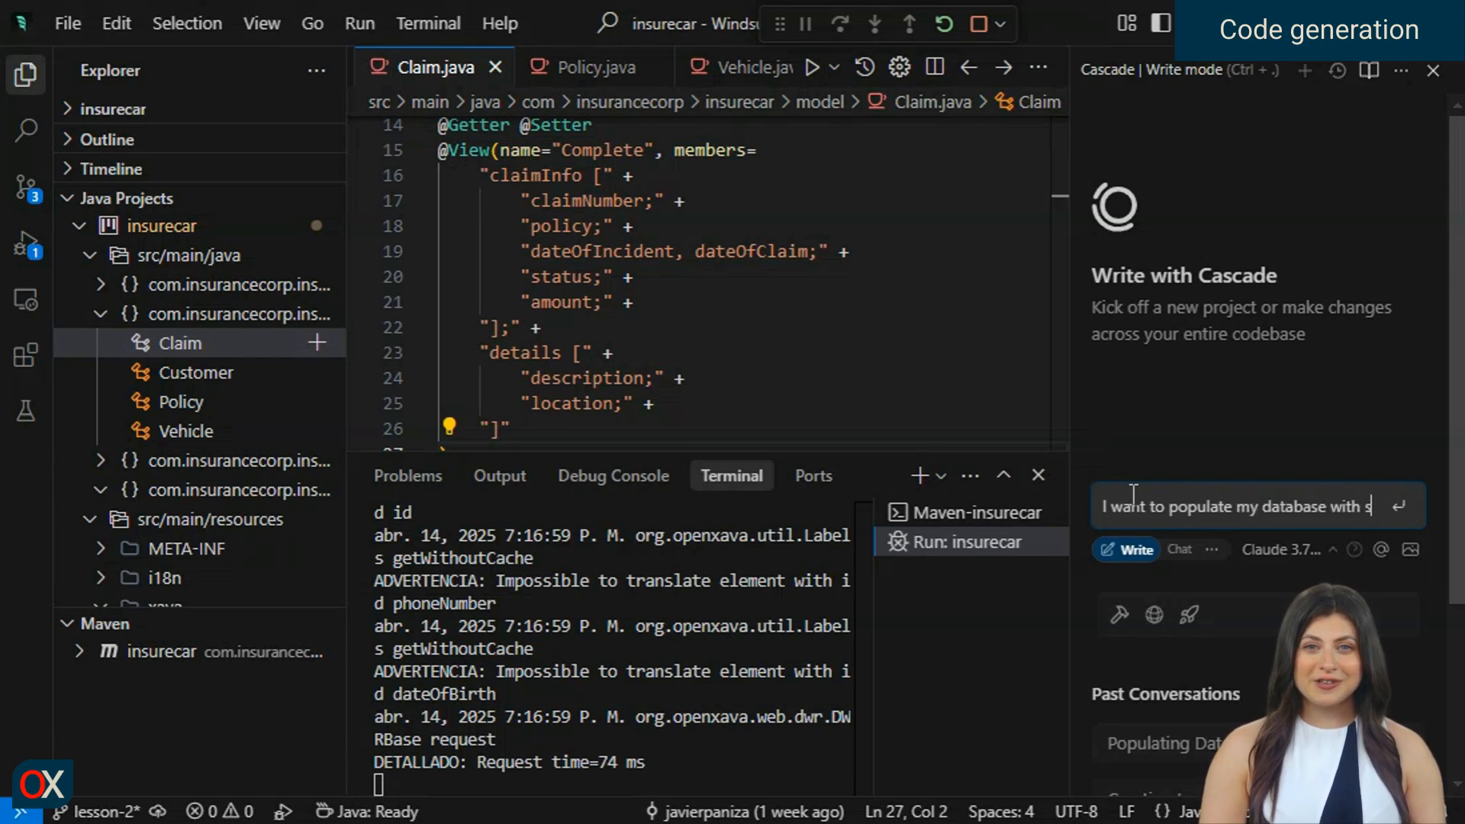
{"action": "type", "text": "ome sample data"}
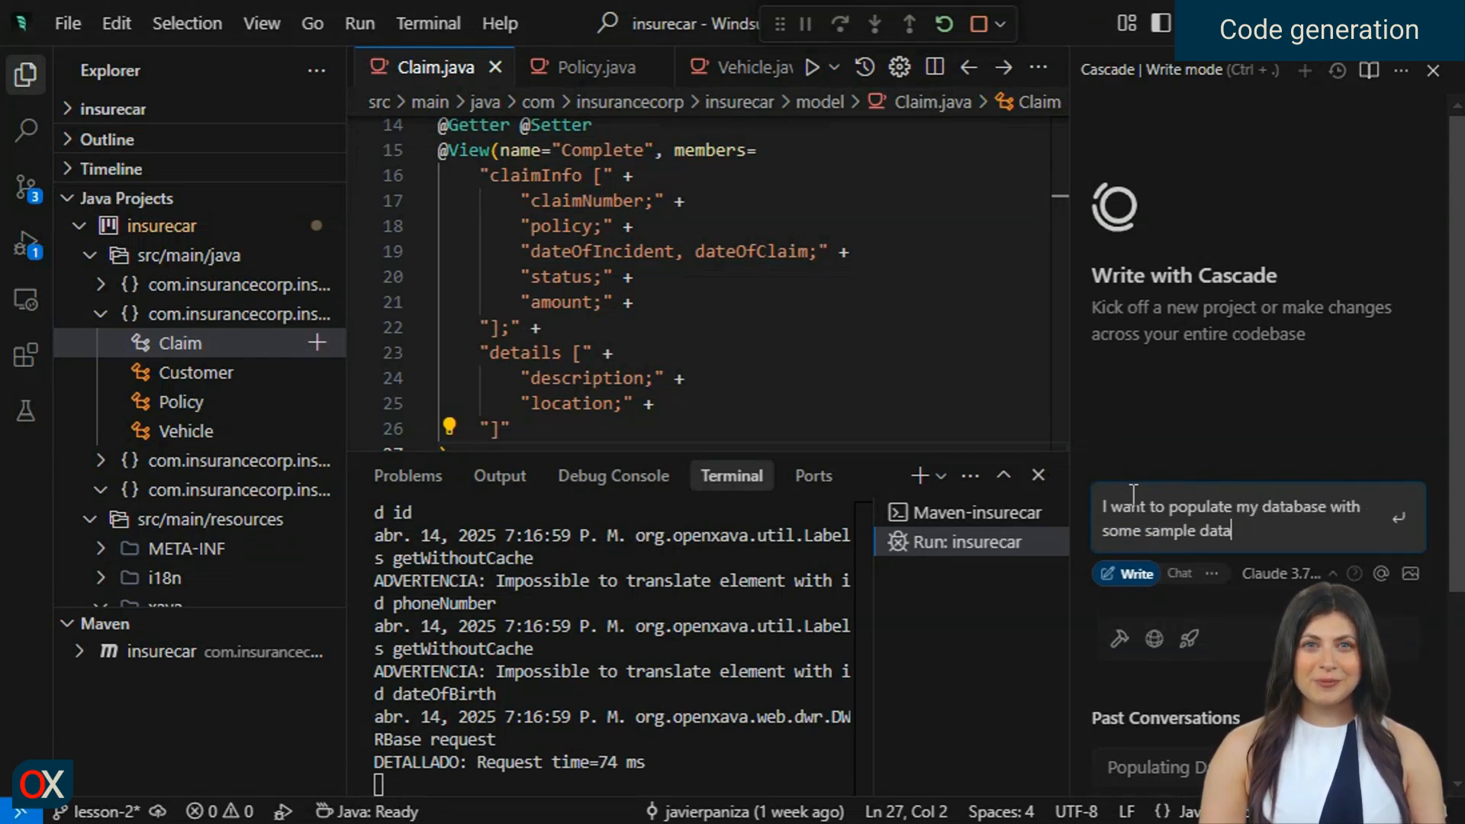
{"action": "type", "text": ". Create a Java clas"}
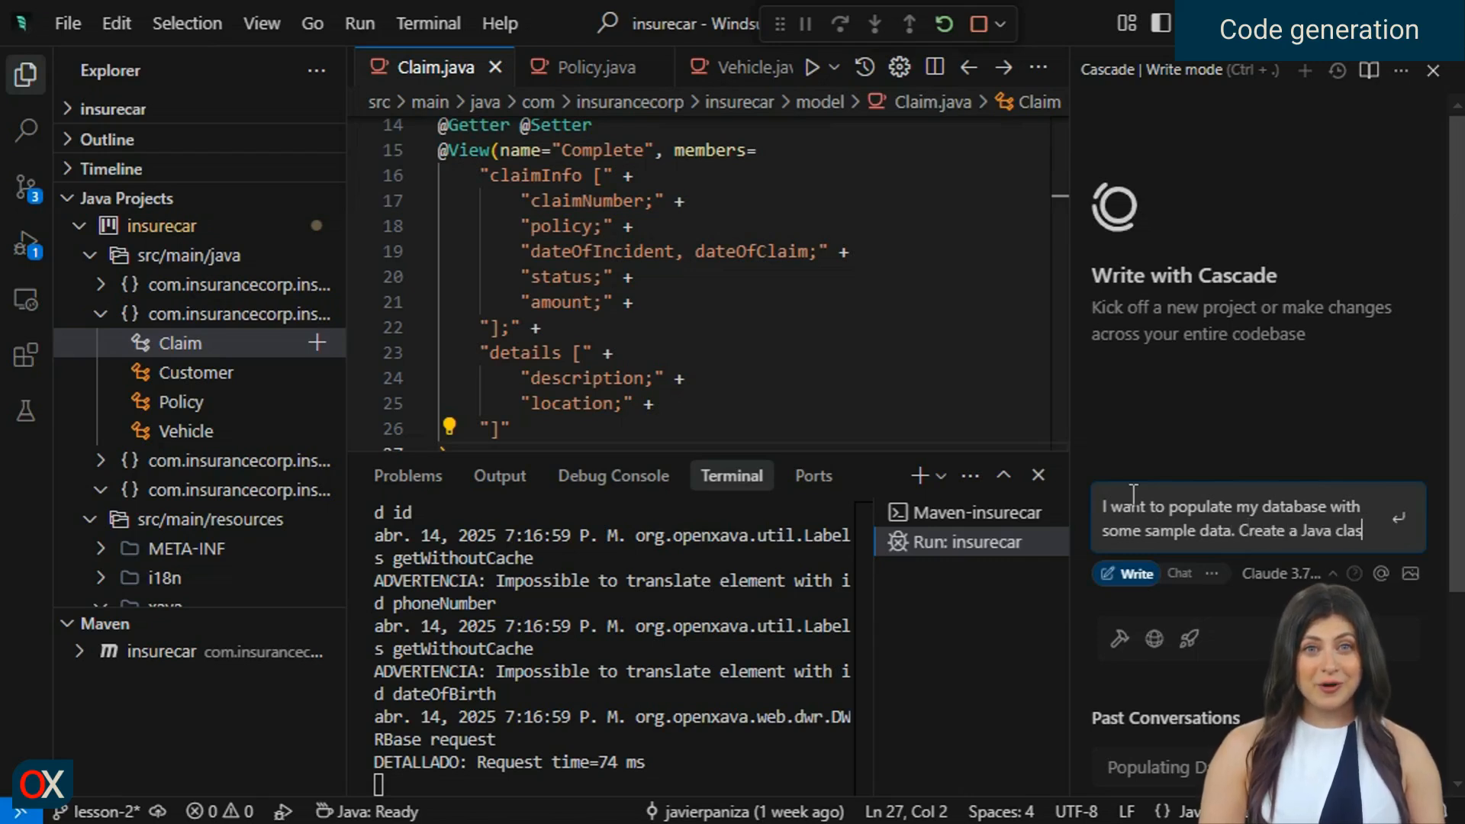
{"action": "type", "text": "with a m"}
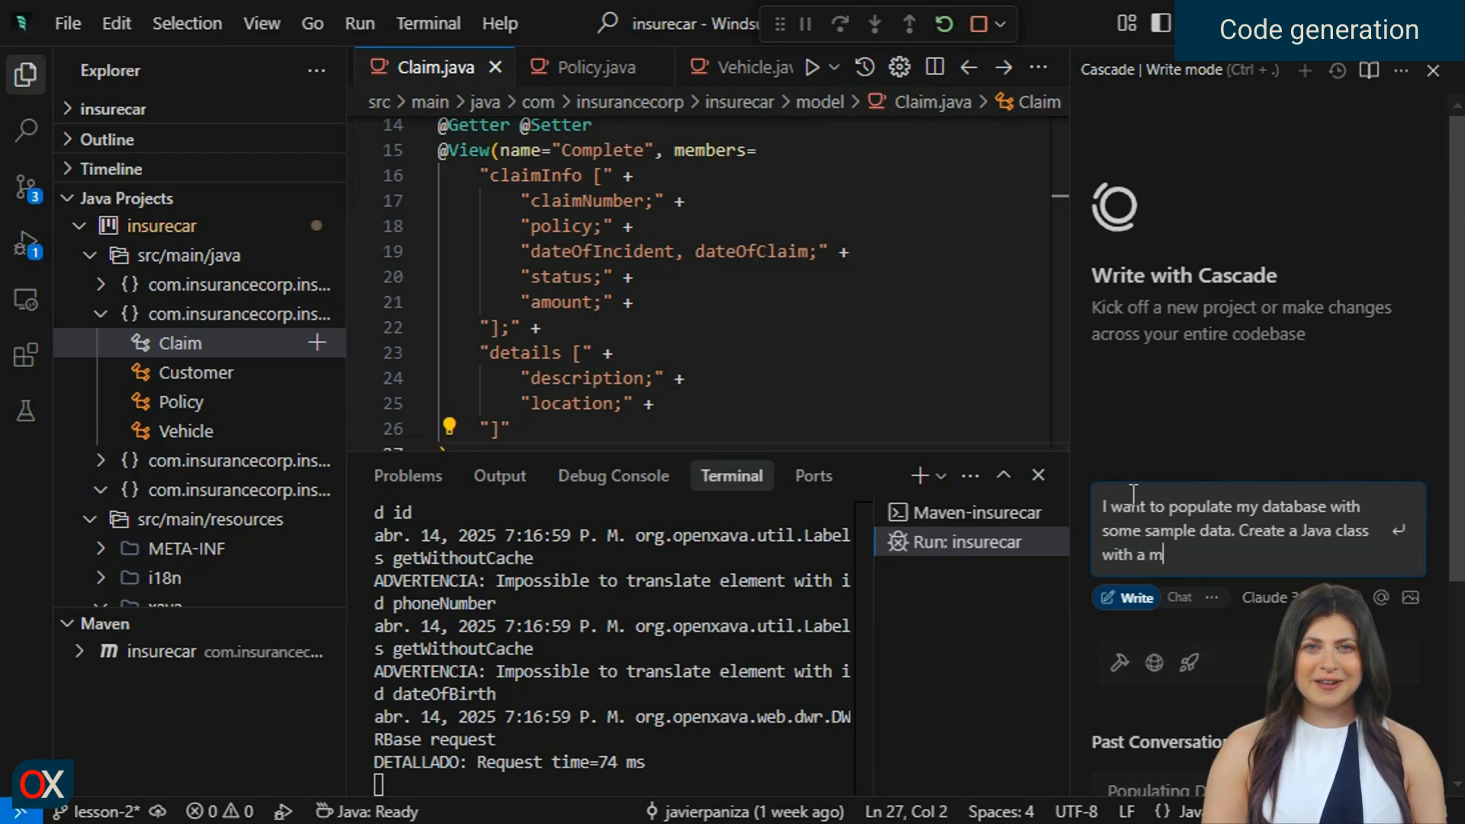
{"action": "type", "text": "ain for that. Use plain"}
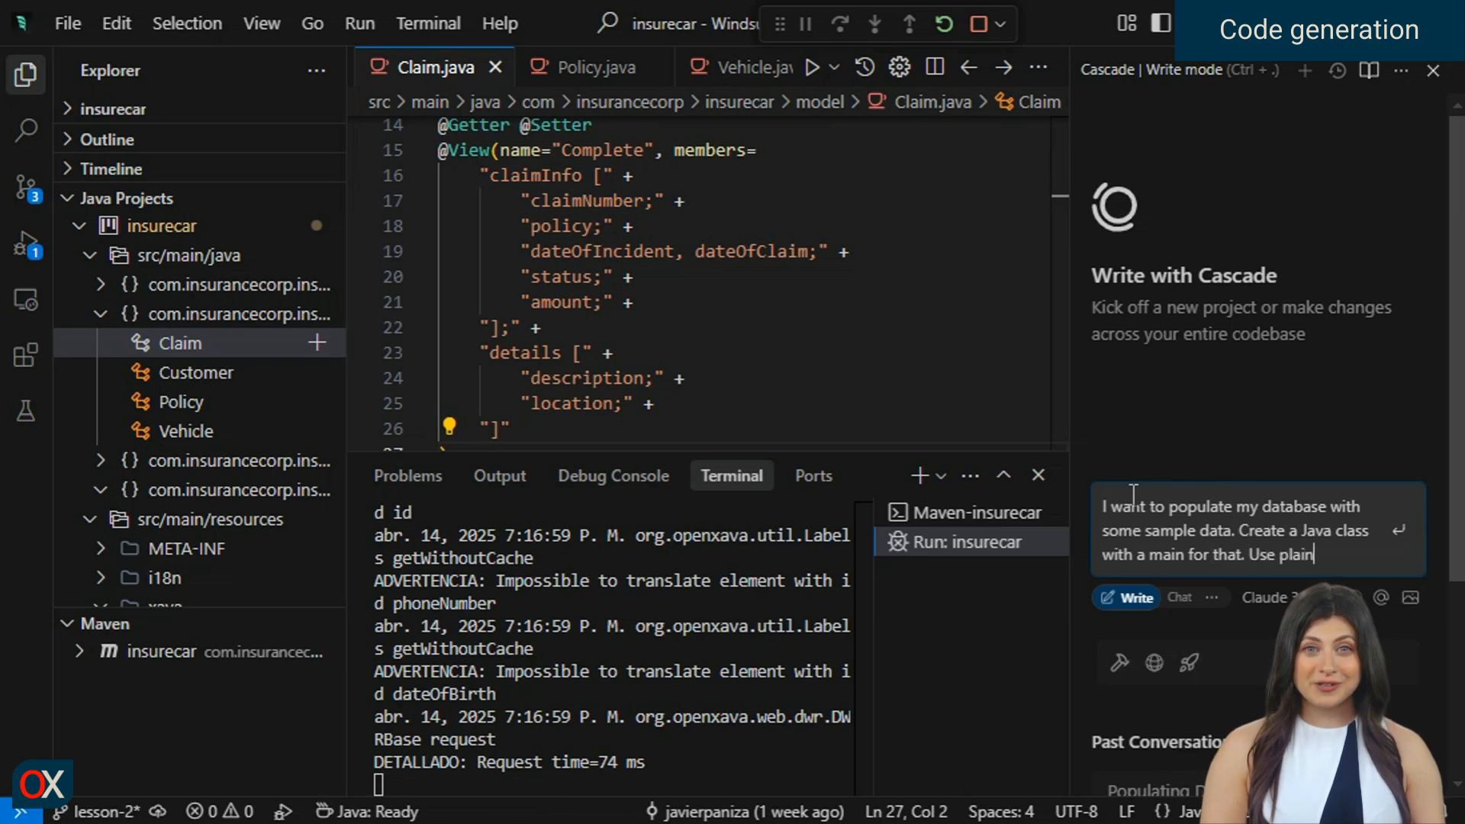
{"action": "type", "text": "JDBC and"}
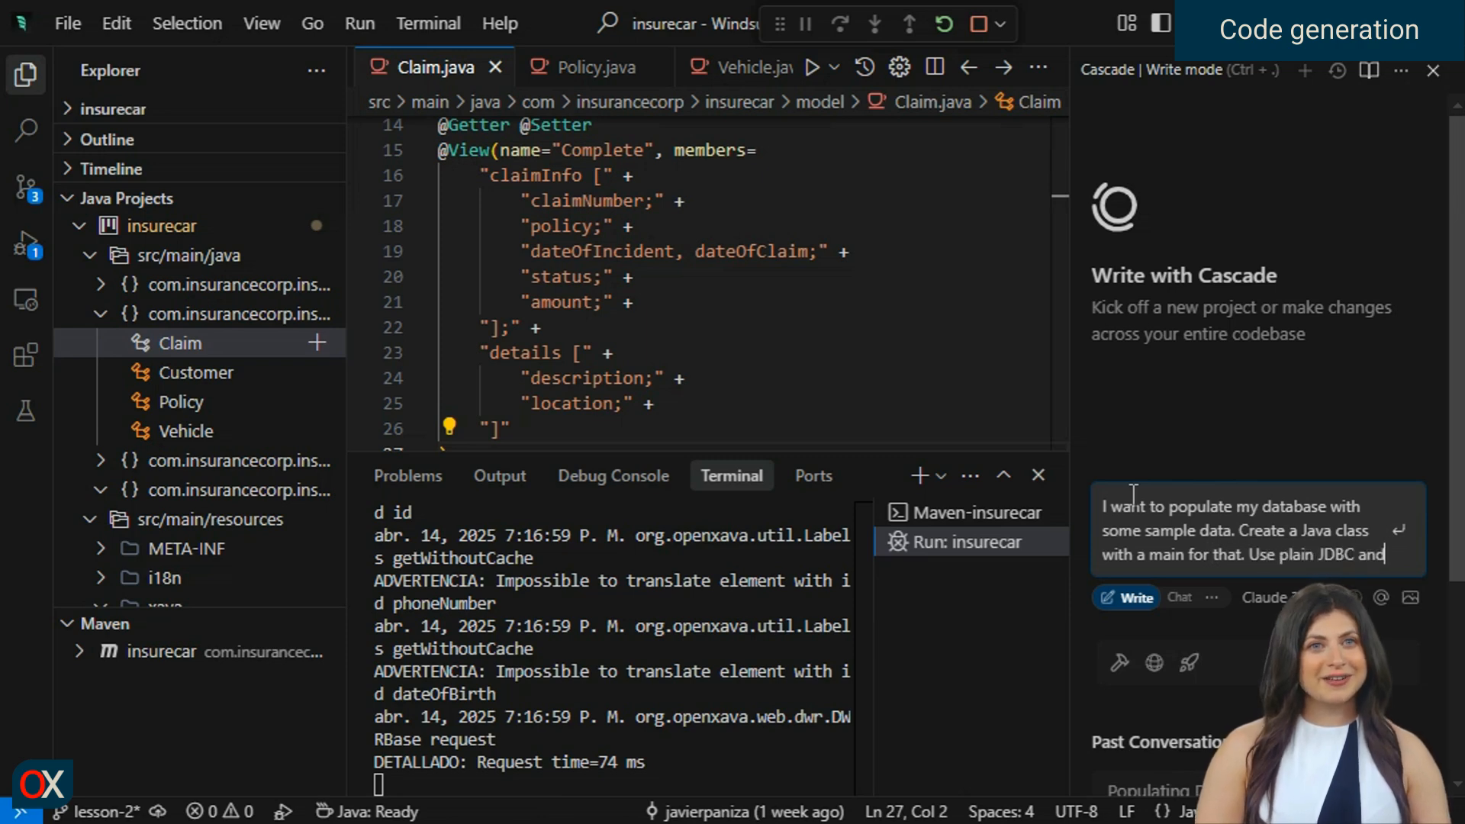
{"action": "type", "text": "read the SQL statements from a text file."}
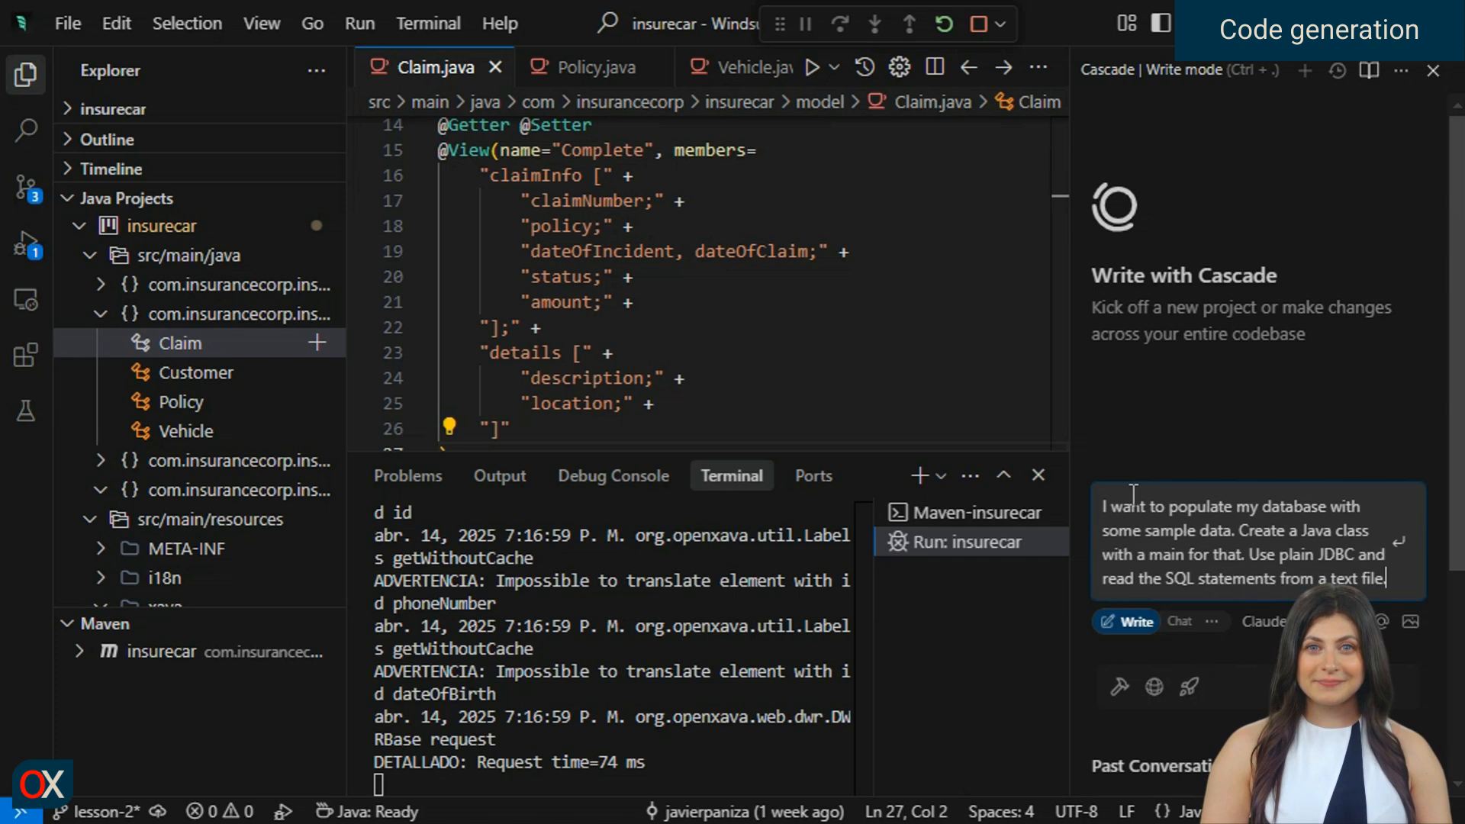
{"action": "key", "text": "Enter"}
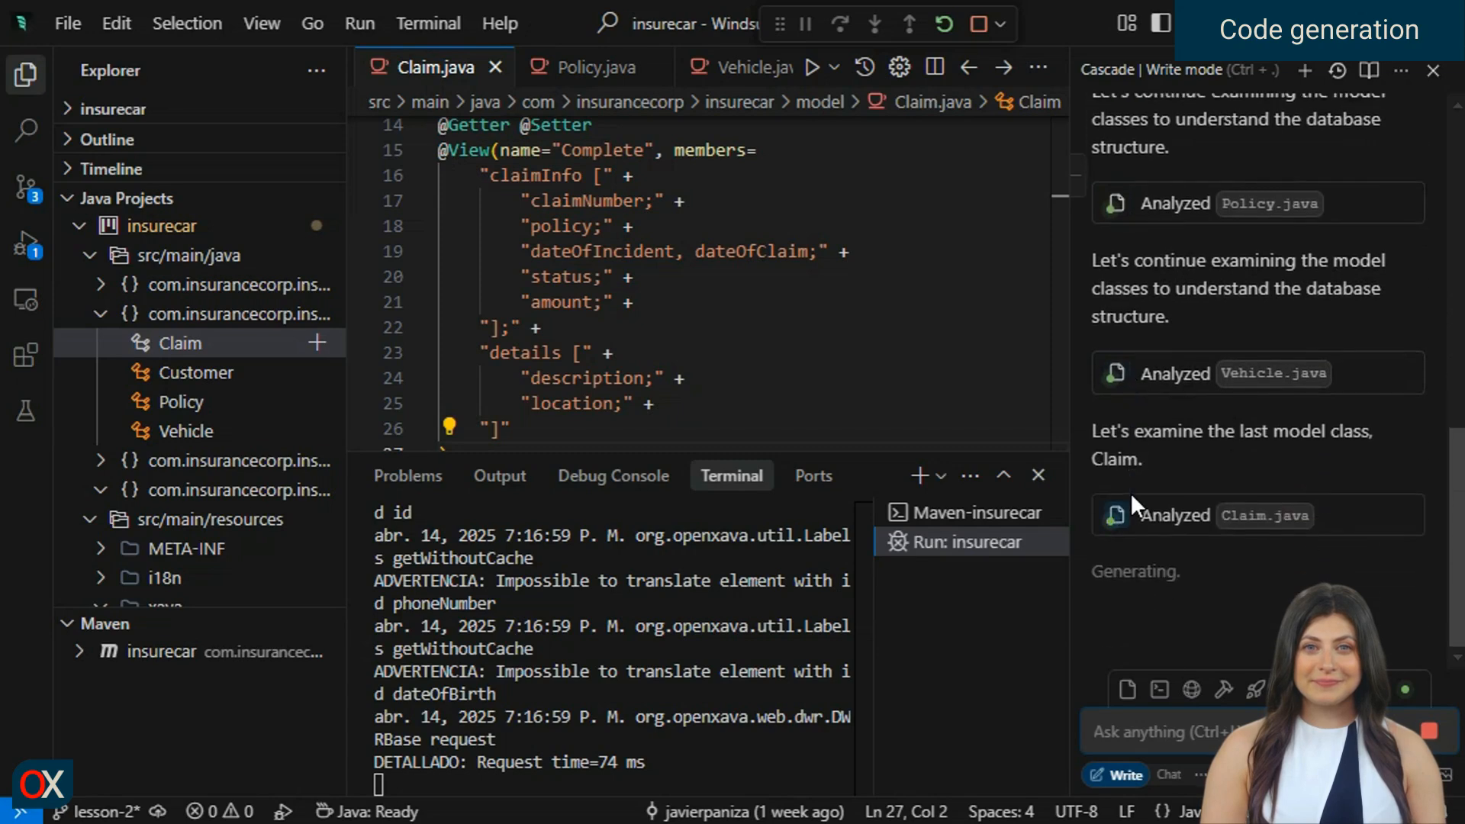
Read Cascade's reply about DatabasePopulator.java and sample_data.sql down to the run instructions.
{"action": "scroll", "scroll_direction": "down", "scroll_amount": 3}
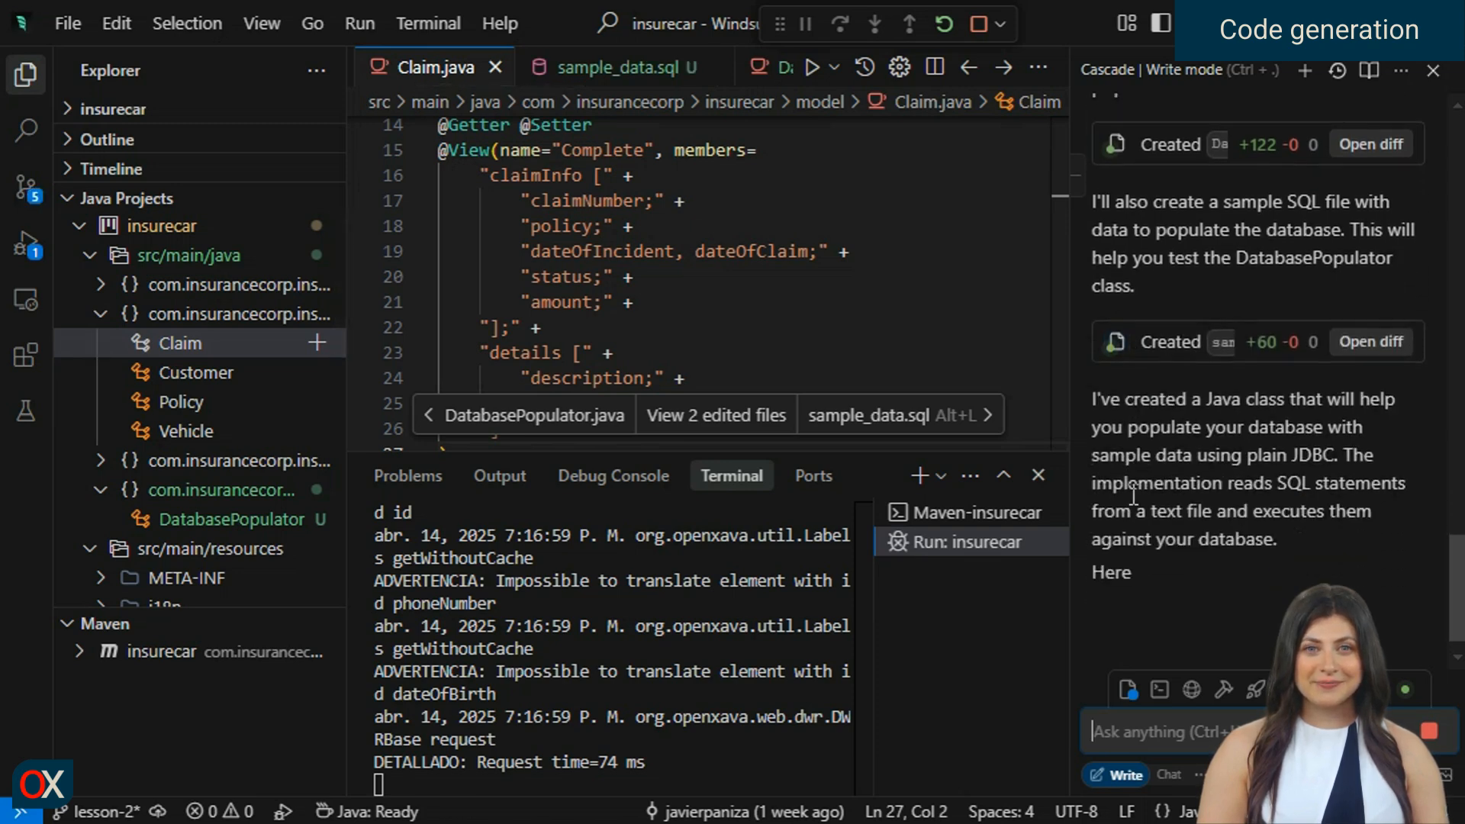
{"action": "scroll", "scroll_direction": "down", "scroll_amount": 3}
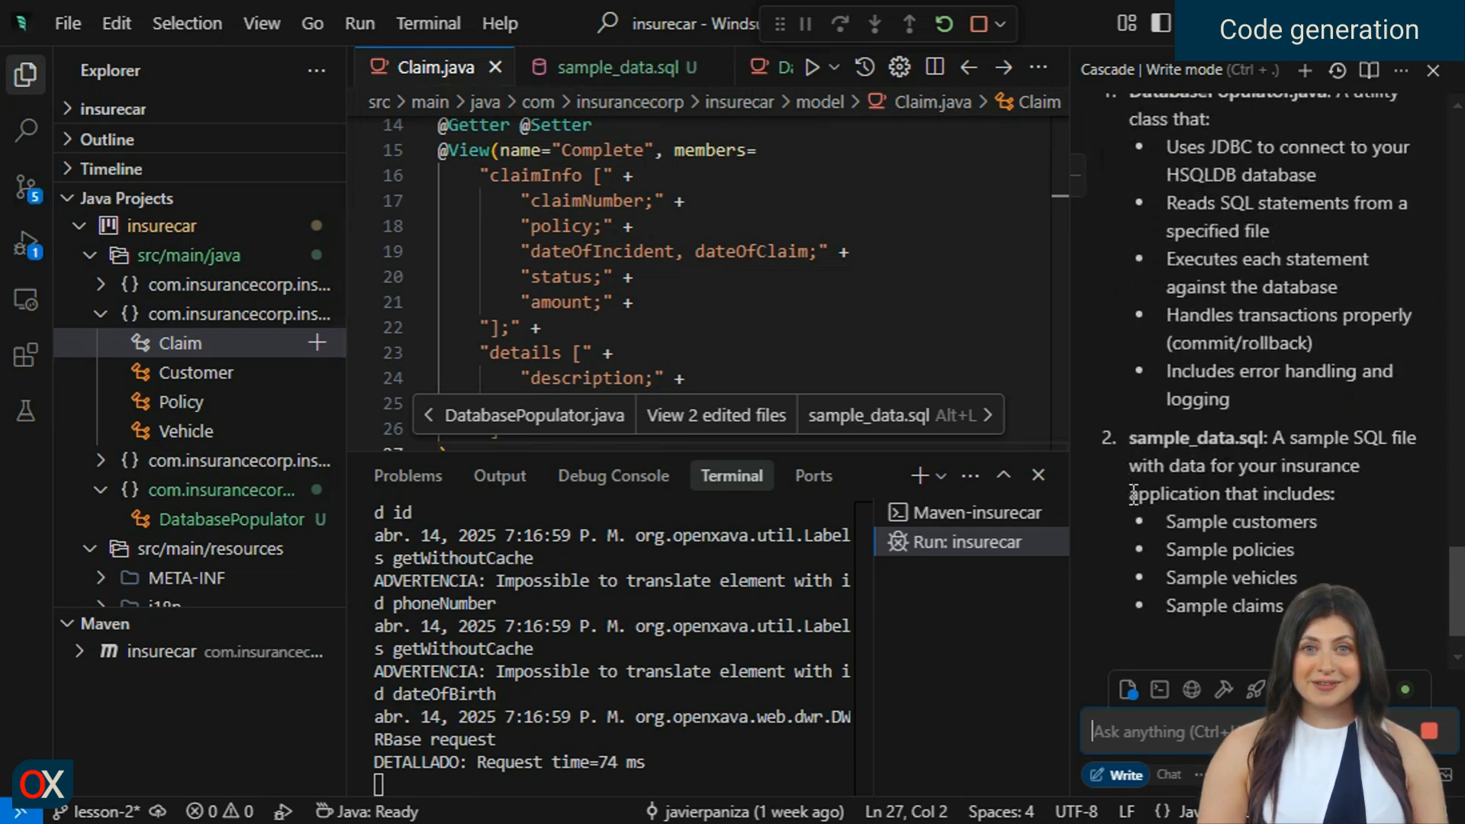
{"action": "scroll", "scroll_direction": "down", "scroll_amount": 3}
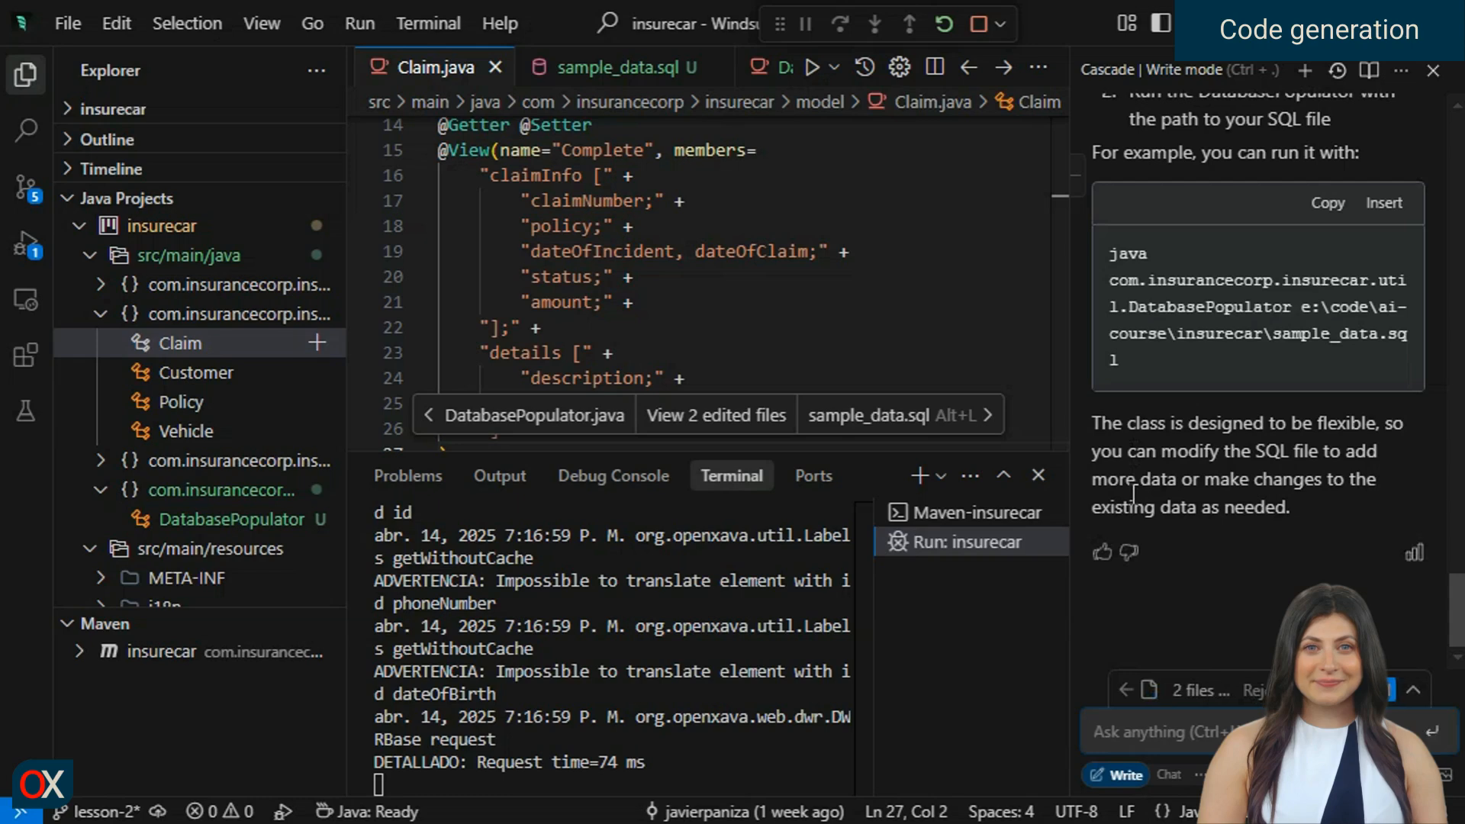
{"action": "mouse_move", "coordinate": [1283, 562]}
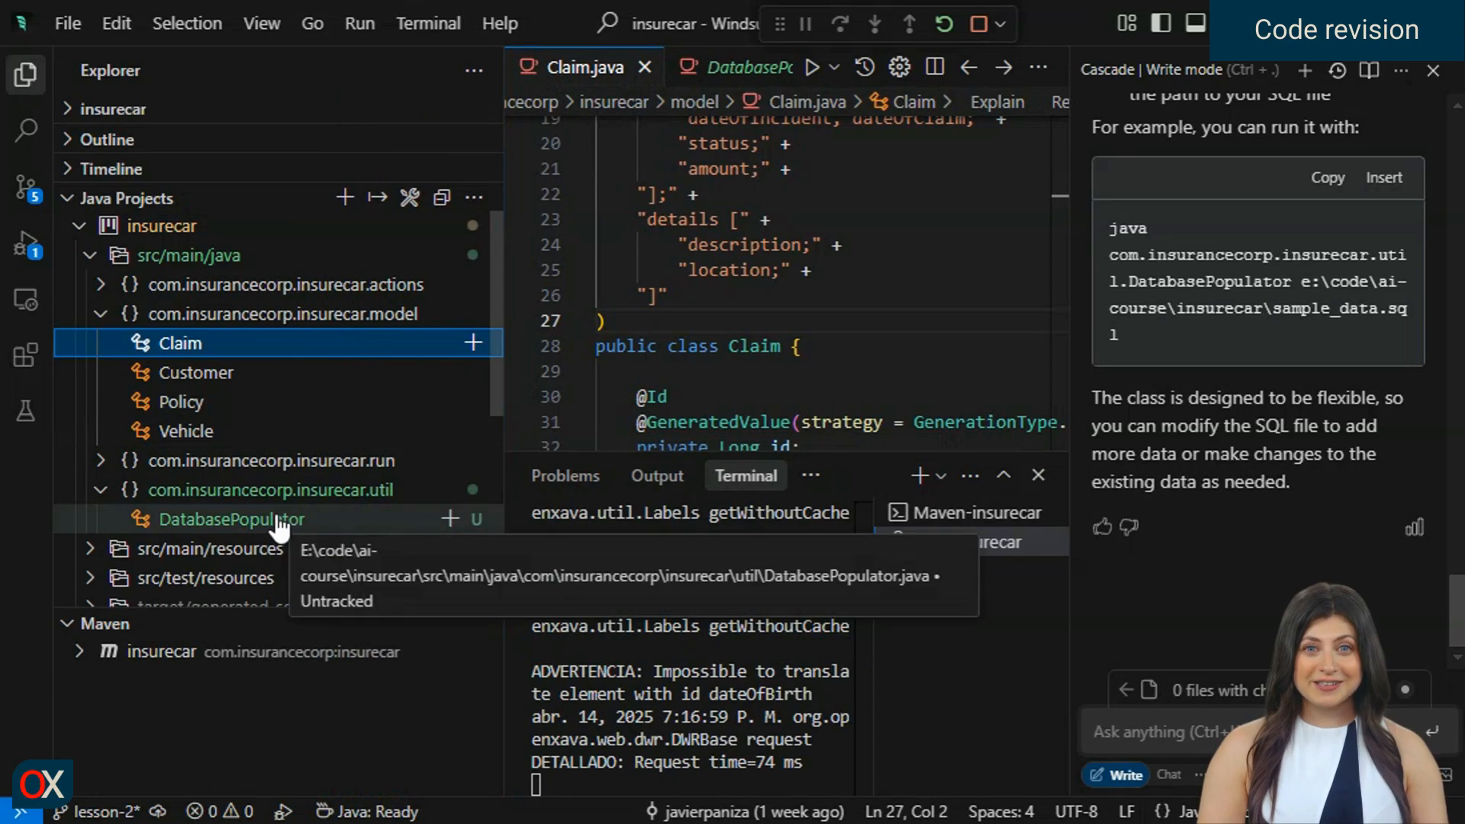
Review the generated DatabasePopulator class: JDBC settings, SQL file reading and statement execution.
{"action": "left_click", "coordinate": [232, 518]}
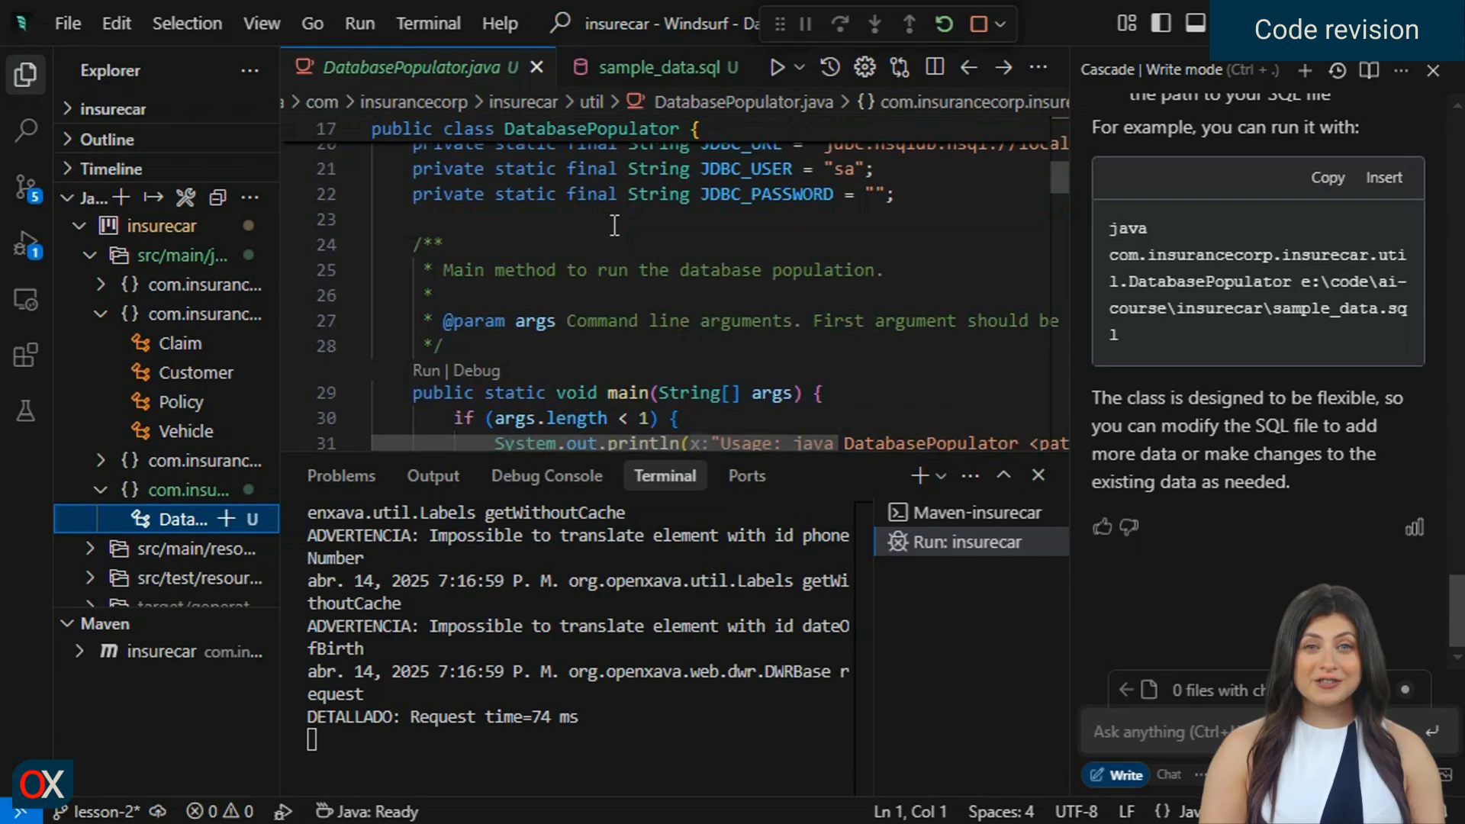
{"action": "scroll", "scroll_direction": "down", "scroll_amount": 3}
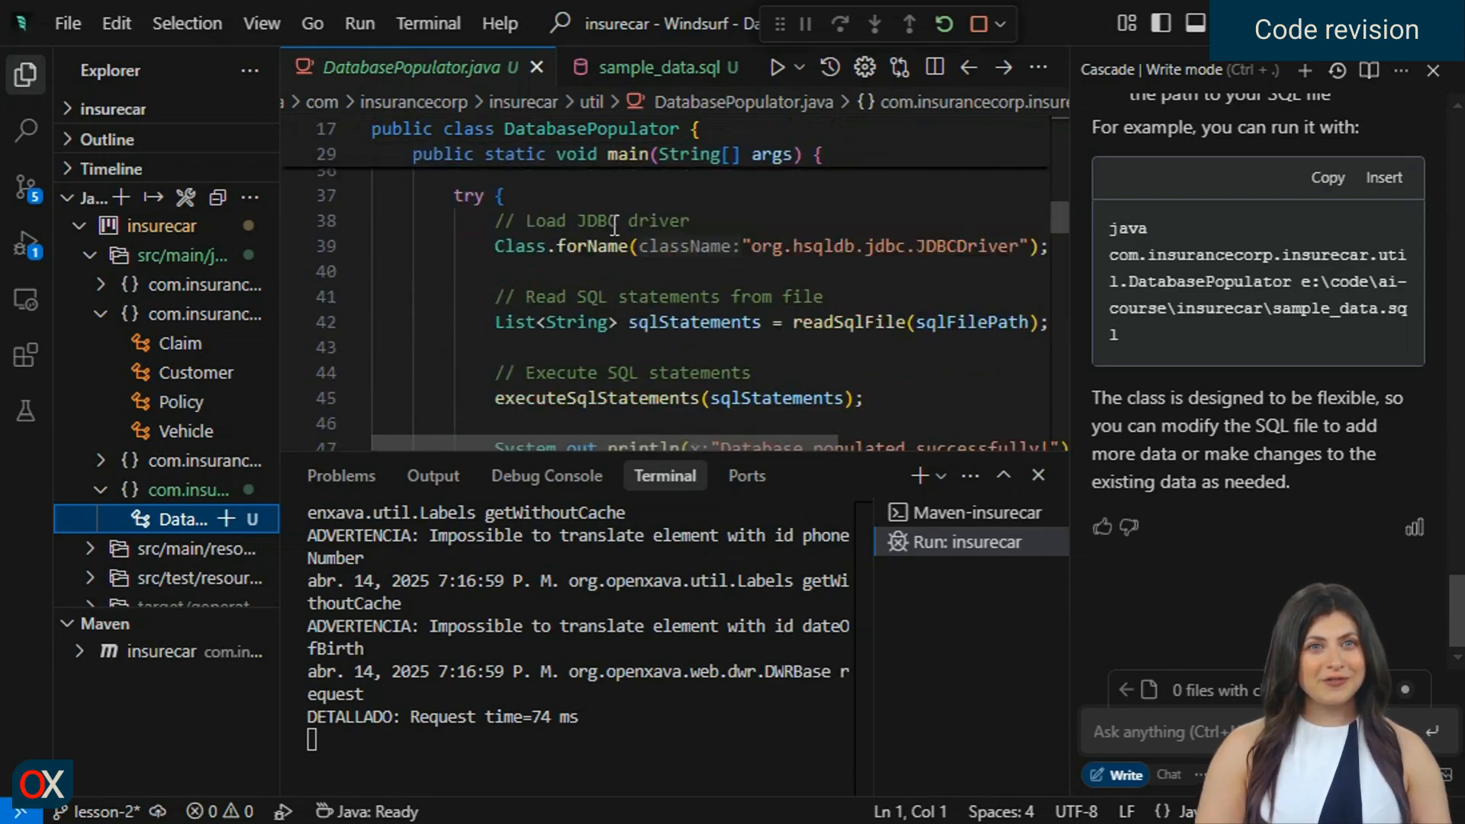
{"action": "scroll", "scroll_direction": "down", "scroll_amount": 3}
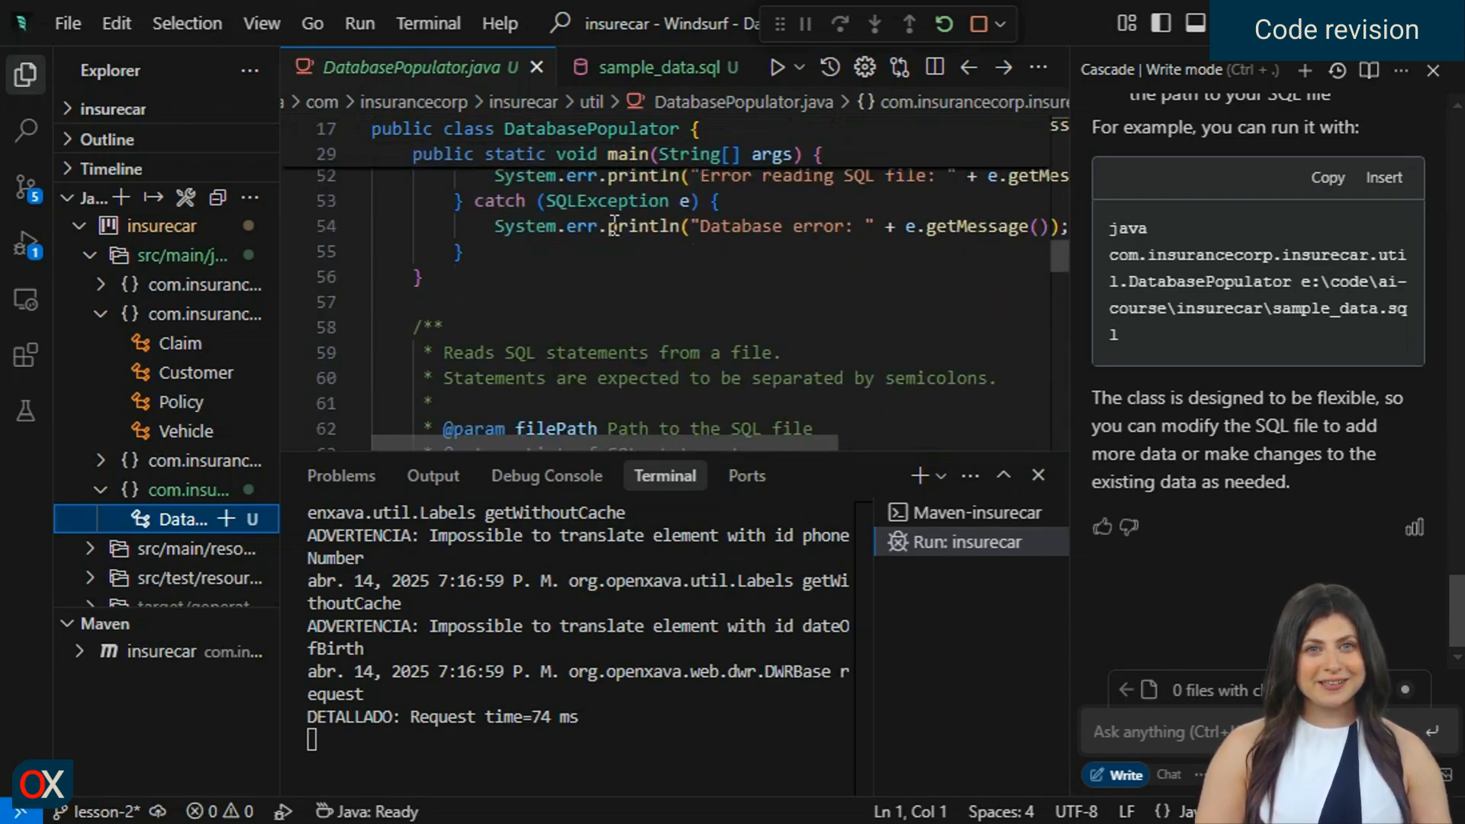
{"action": "scroll", "scroll_direction": "down", "scroll_amount": 3}
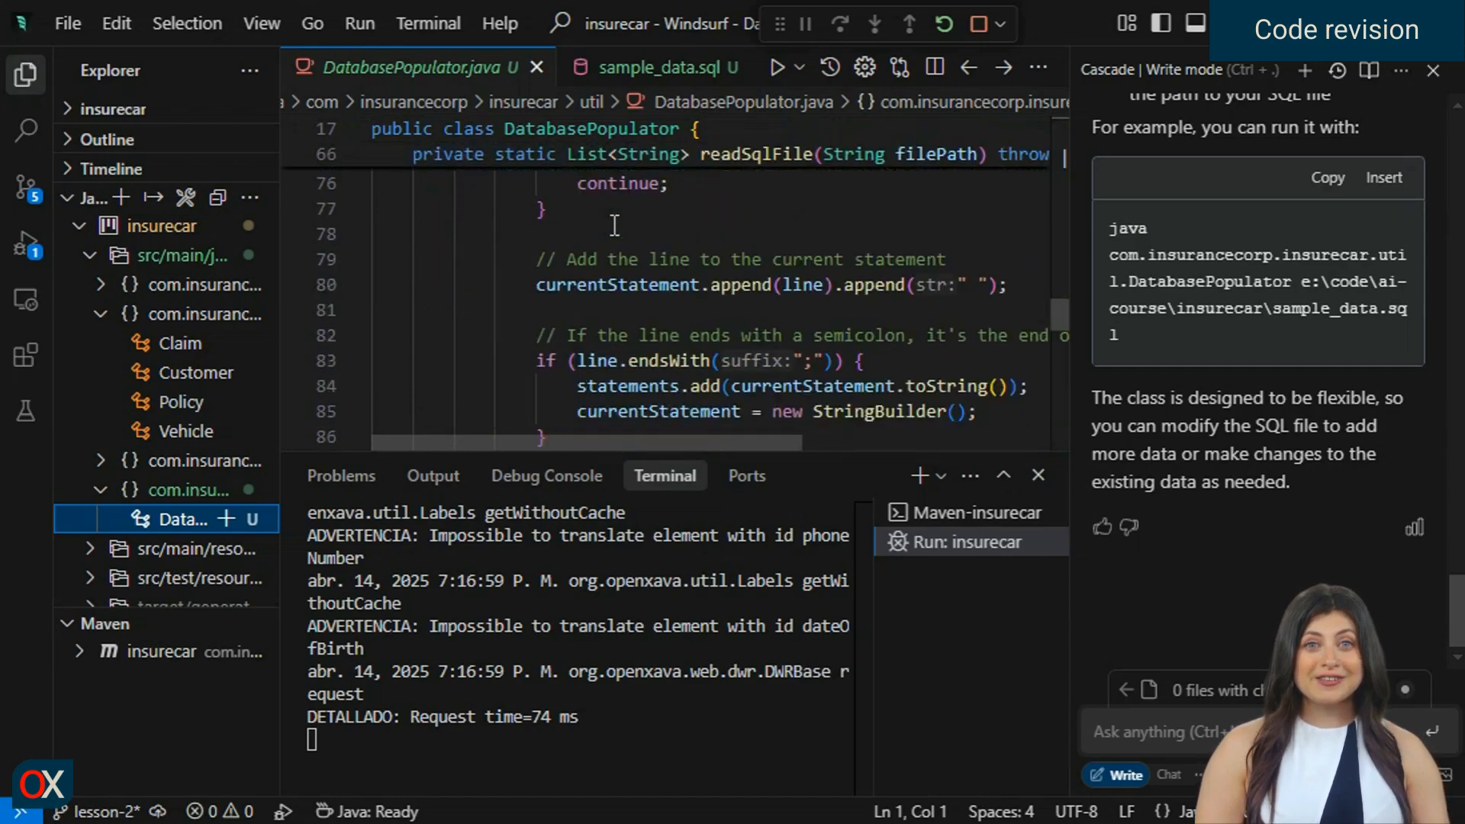
{"action": "scroll", "scroll_direction": "down", "scroll_amount": 3}
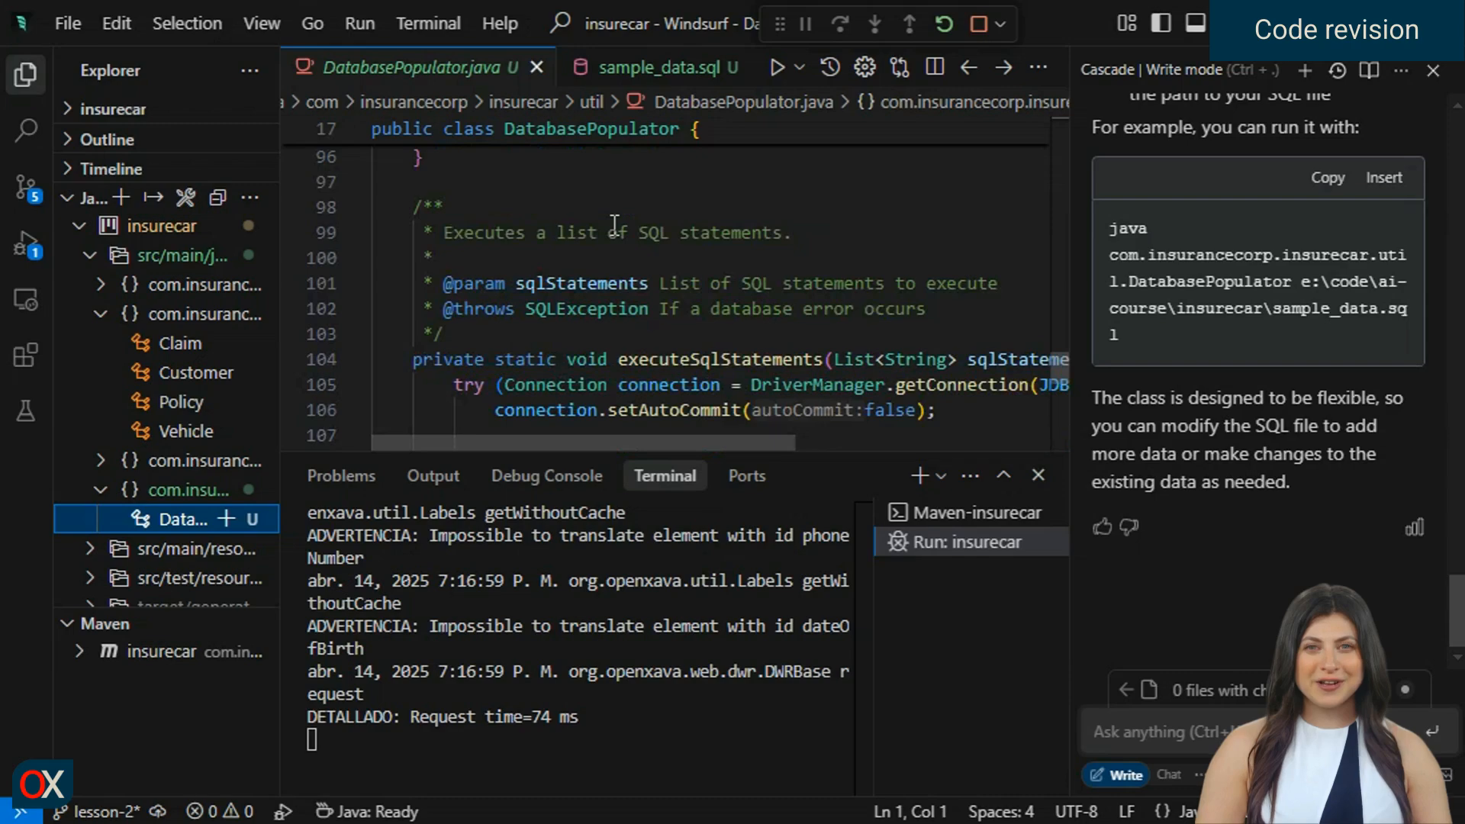
{"action": "scroll", "scroll_direction": "down", "scroll_amount": 3}
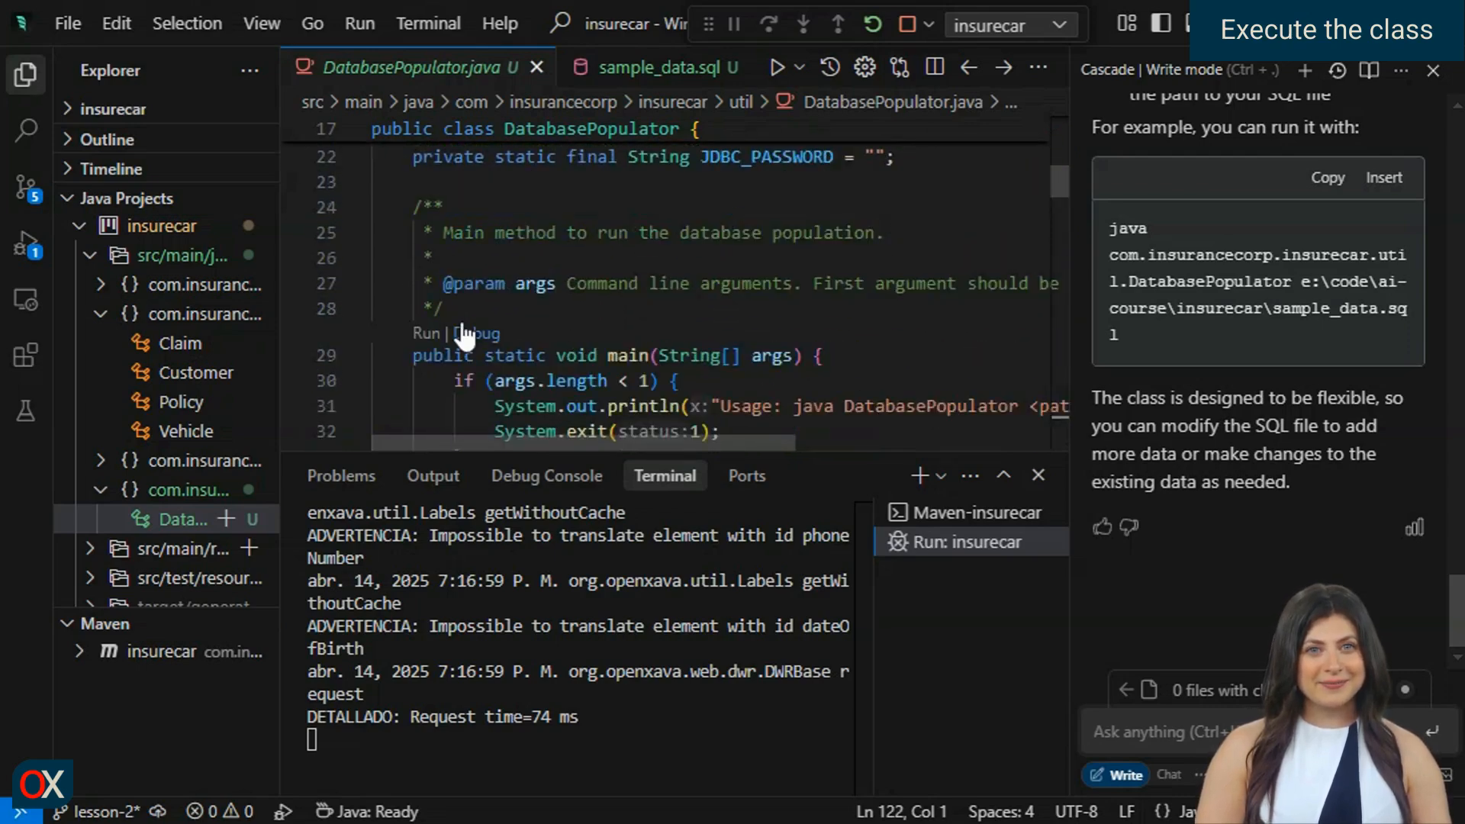
Run DatabasePopulator from the code lens; it stops with a usage message asking for the SQL file path.
{"action": "left_click", "coordinate": [424, 333]}
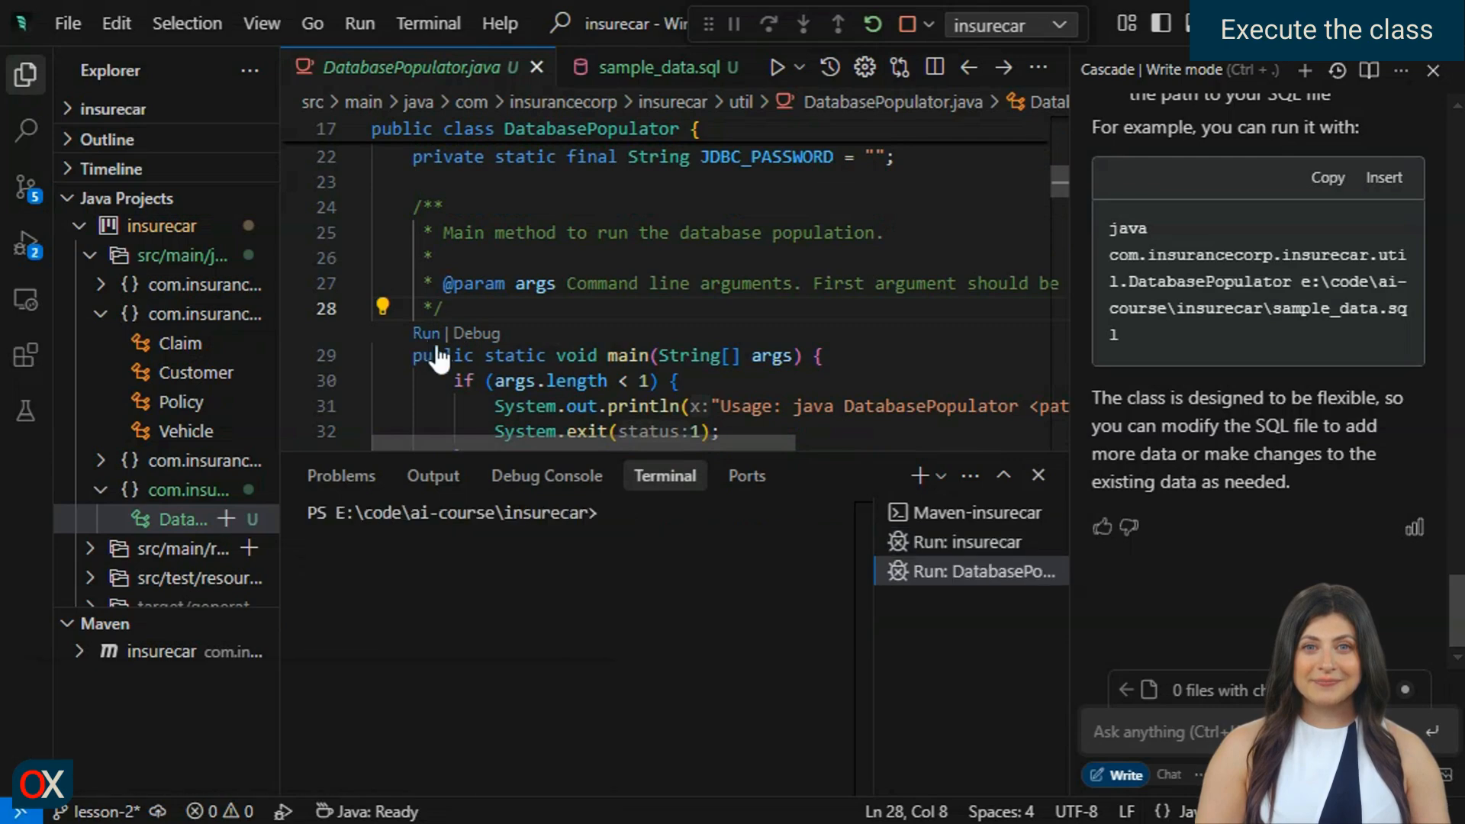
{"action": "left_click", "coordinate": [422, 333]}
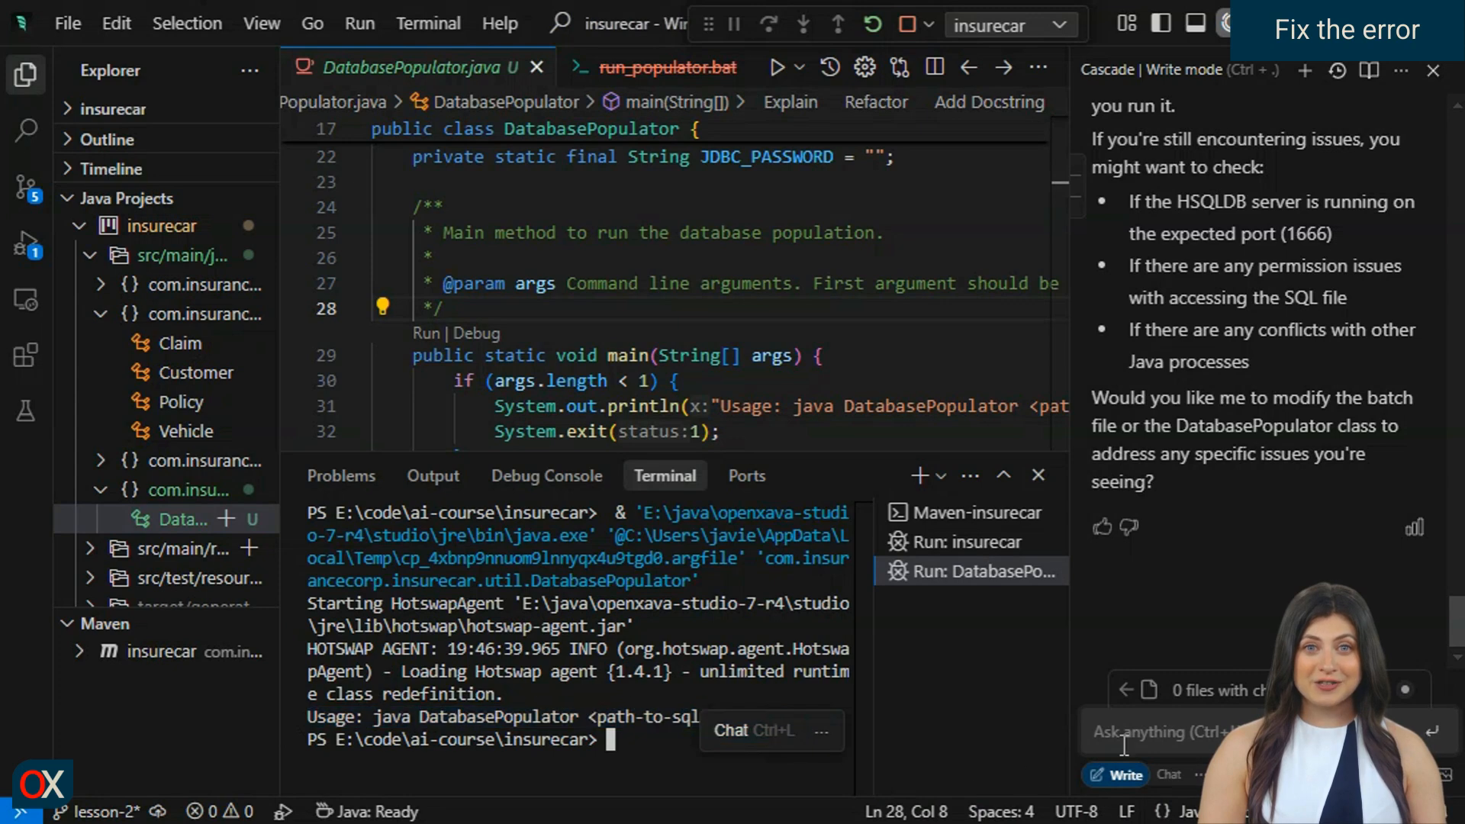
Report the usage error to Cascade so it rewrites DatabasePopulator with a hardcoded SQL_FILE_PATH.
{"action": "type", "text": "It s"}
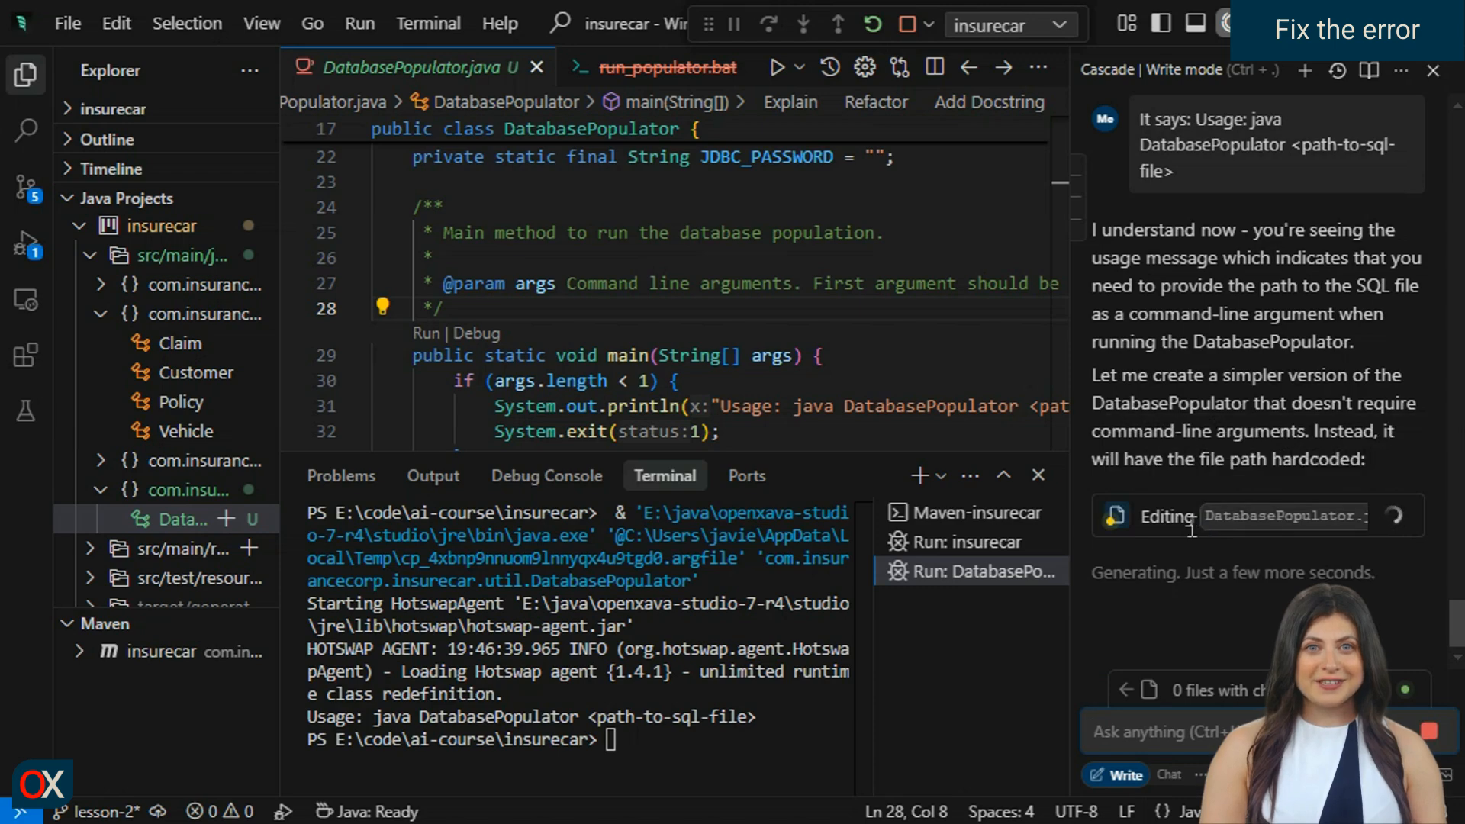
{"action": "mouse_move", "coordinate": [1190, 574]}
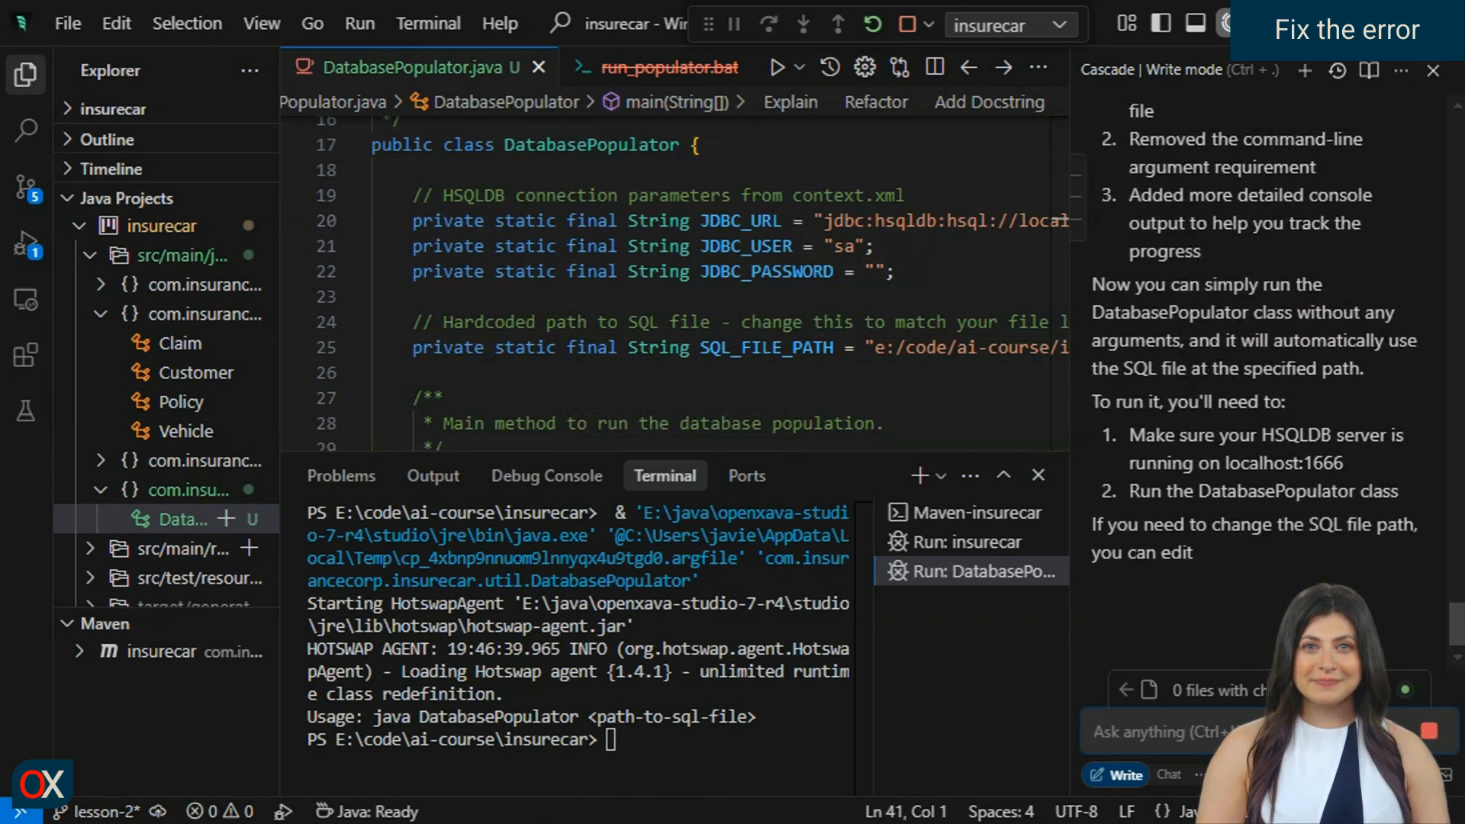
{"action": "scroll", "scroll_direction": "down", "scroll_amount": 3}
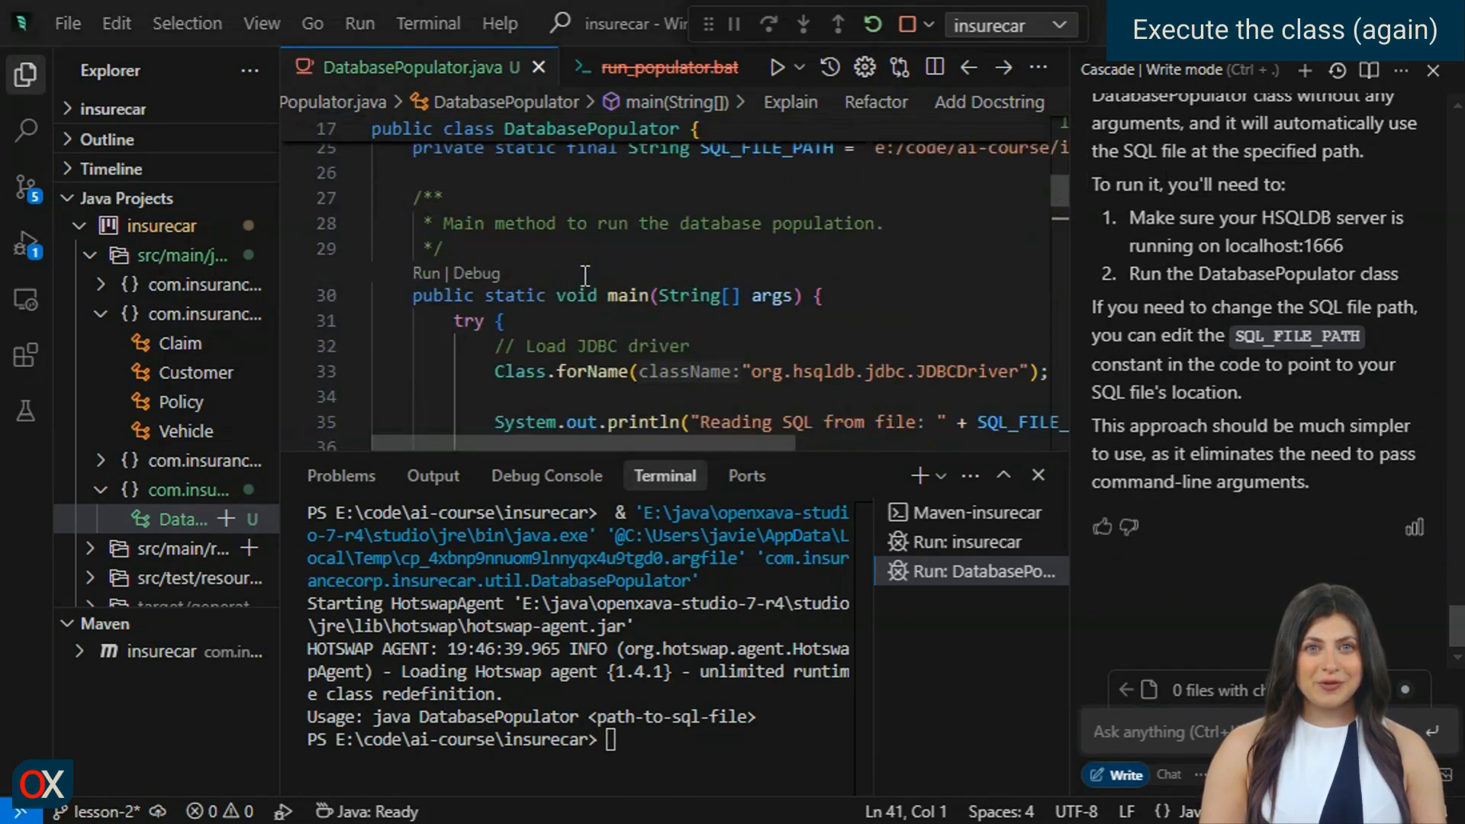
Run the revised DatabasePopulator to load the sample data into the database.
{"action": "left_click", "coordinate": [425, 273]}
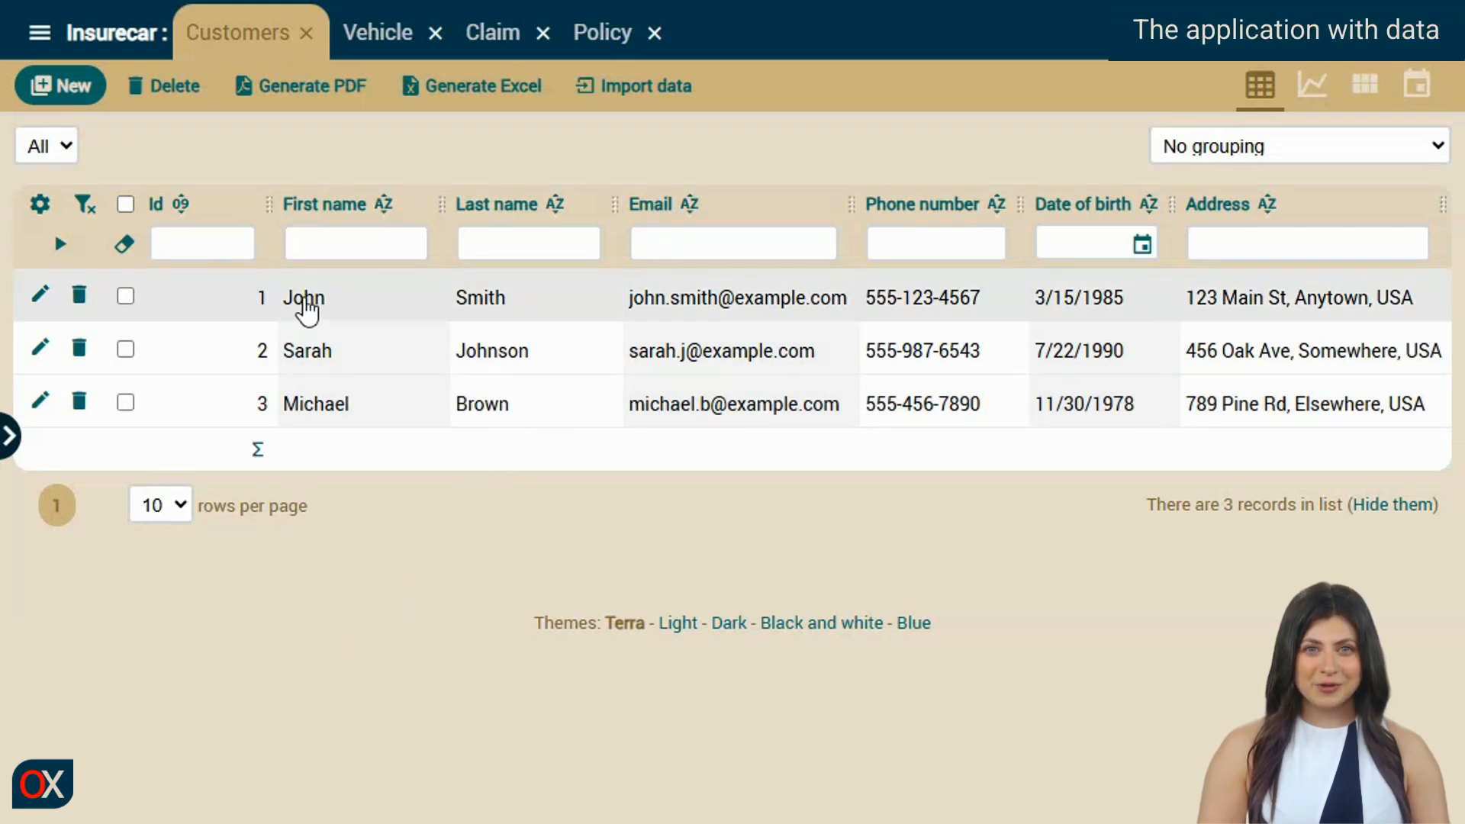
Inspect a customer record, then the Vehicle, Claim and Policy lists holding the loaded sample data.
{"action": "left_click", "coordinate": [302, 297]}
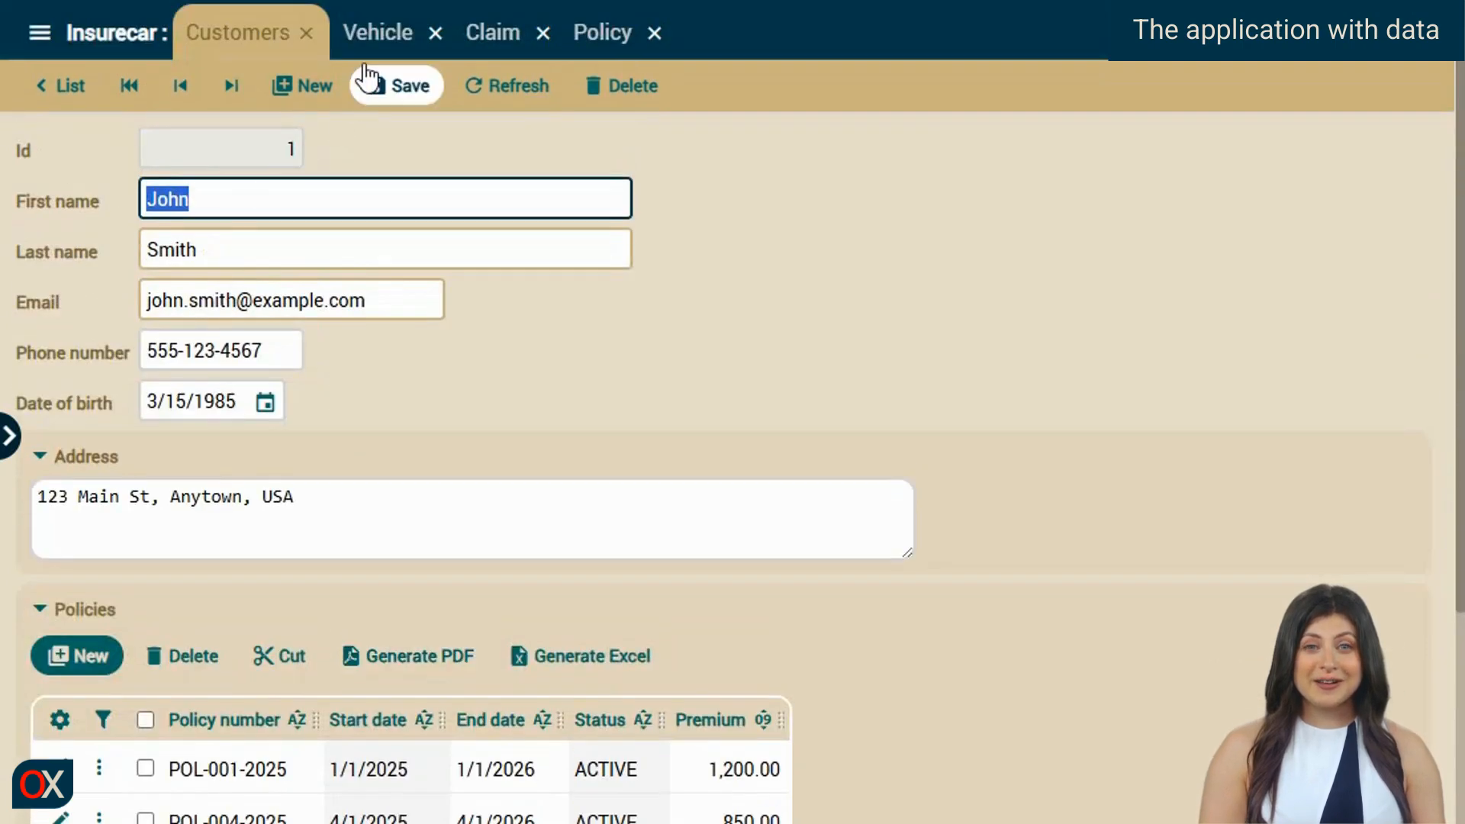
{"action": "left_click", "coordinate": [379, 32]}
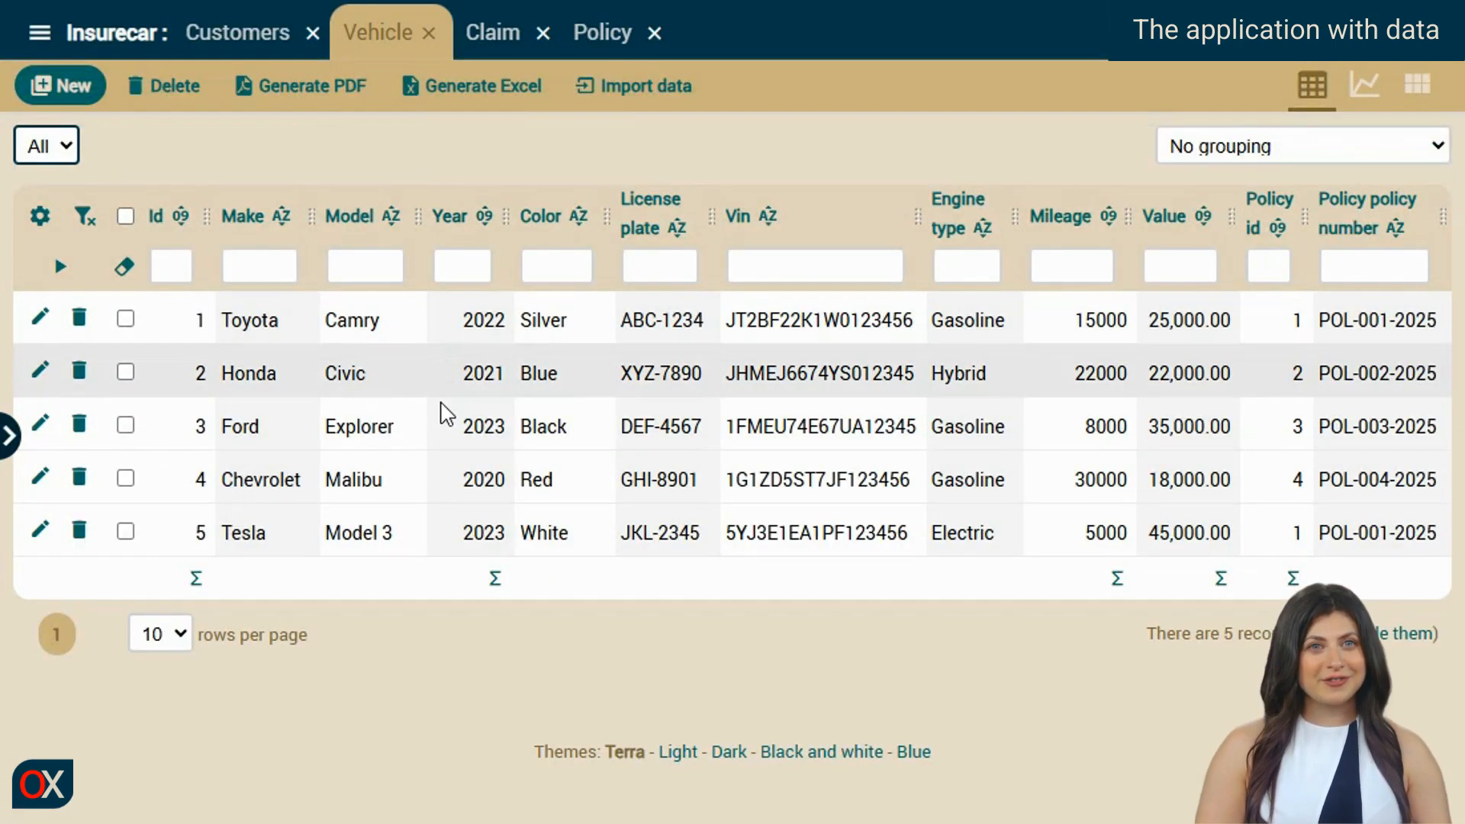
{"action": "mouse_move", "coordinate": [491, 32]}
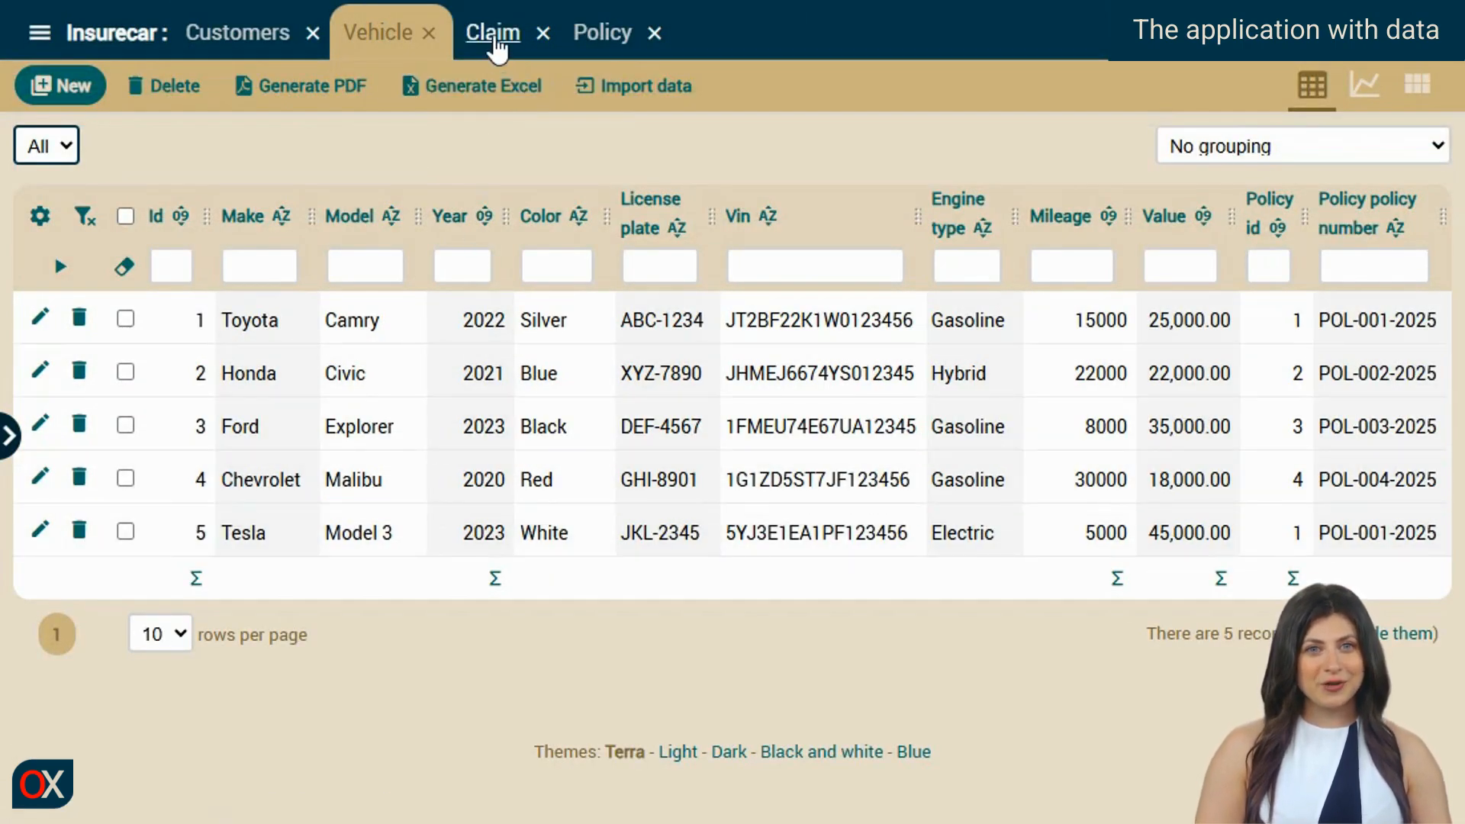
{"action": "left_click", "coordinate": [491, 32]}
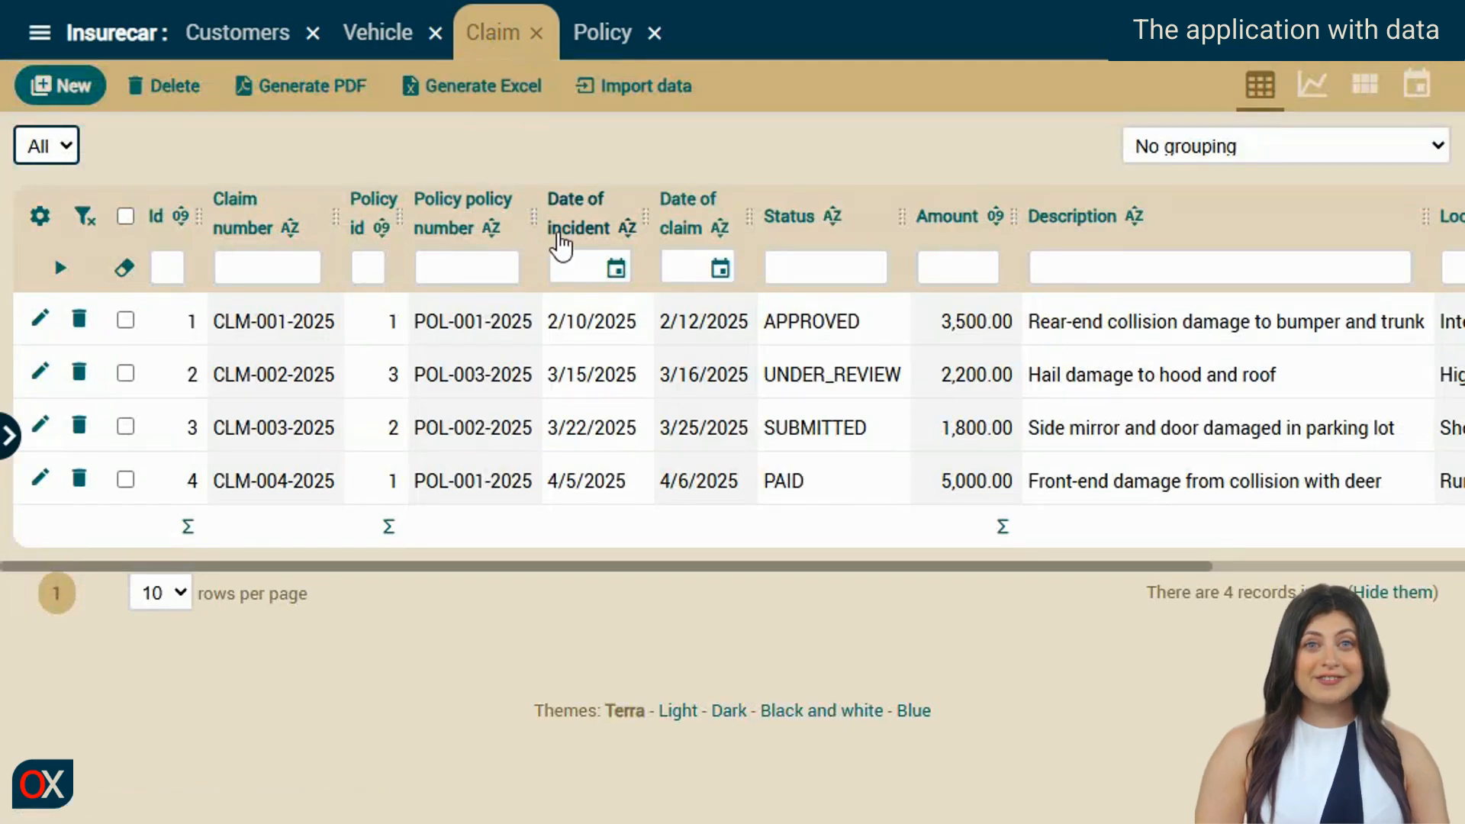
{"action": "left_click", "coordinate": [601, 32]}
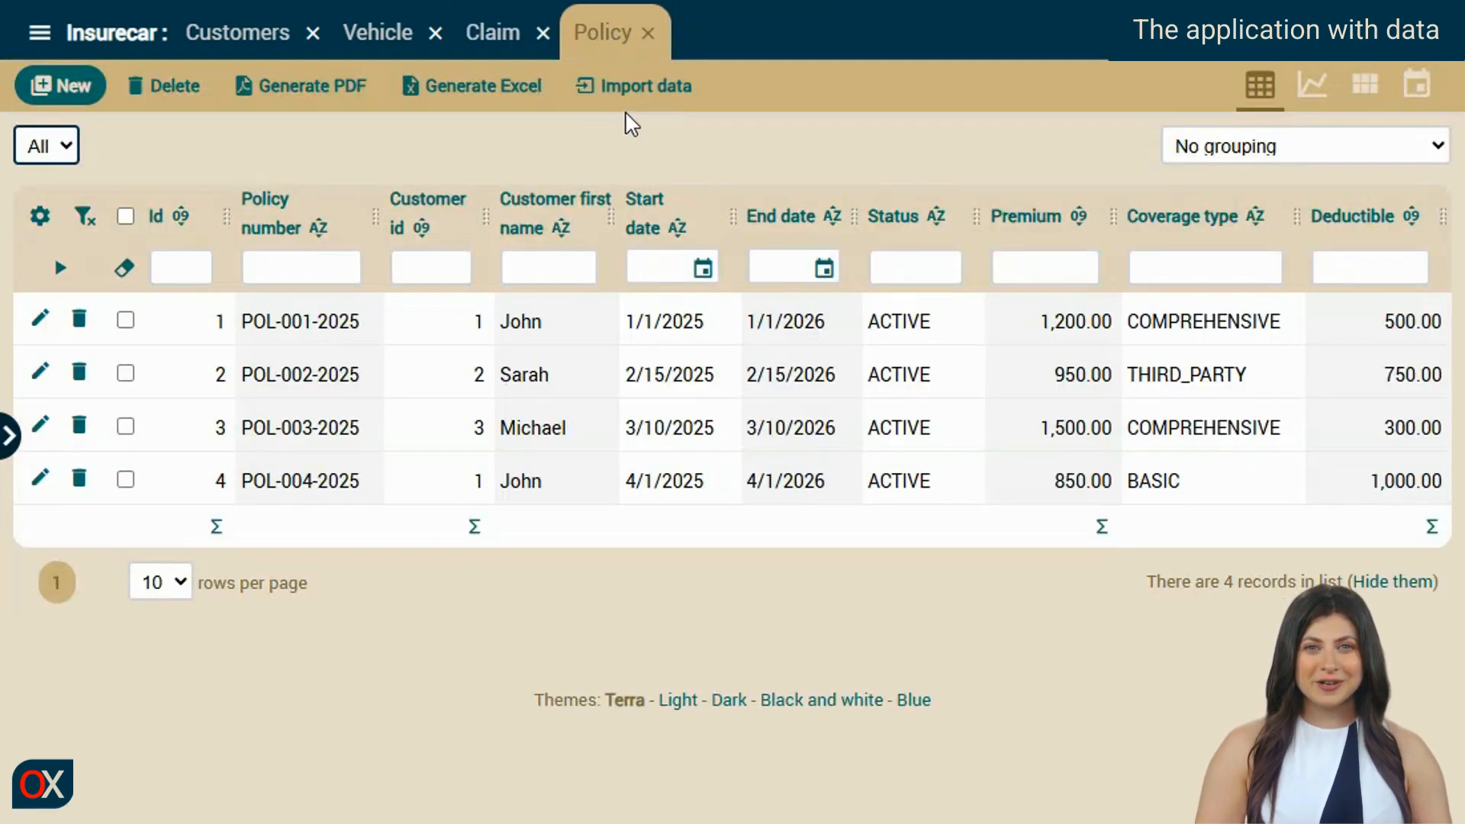